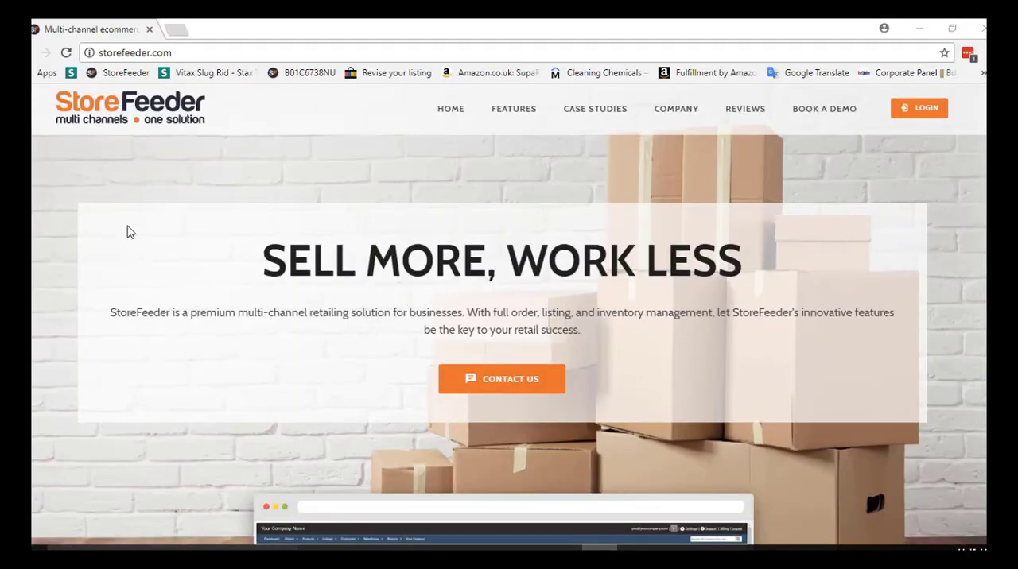
mouse_move(119, 238)
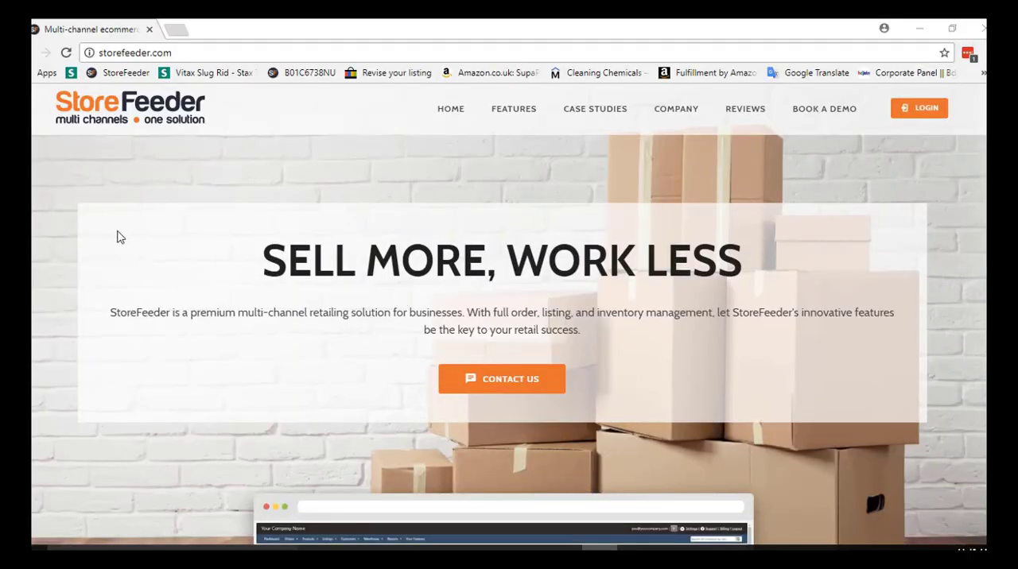
mouse_move(164, 276)
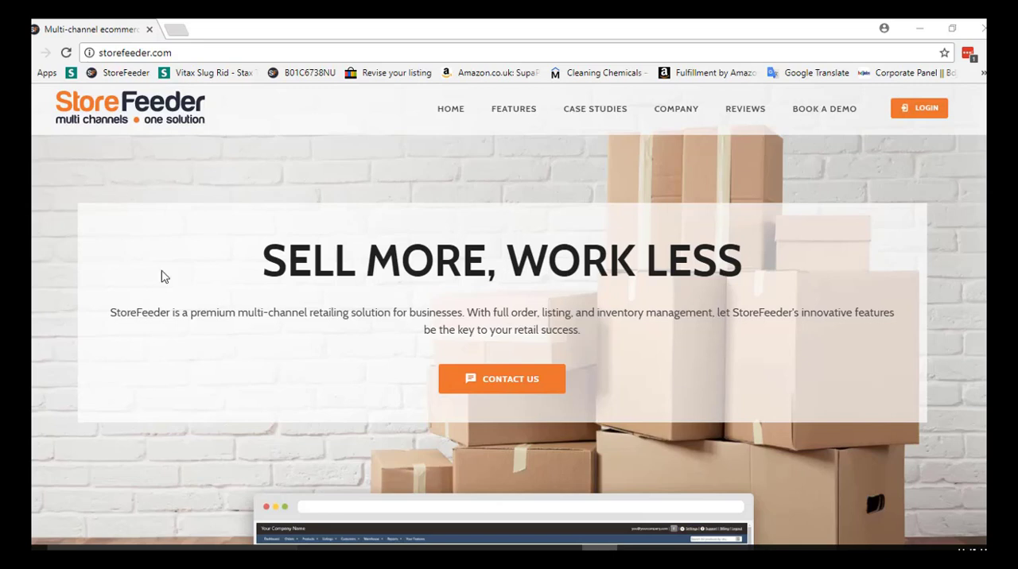
mouse_move(440, 228)
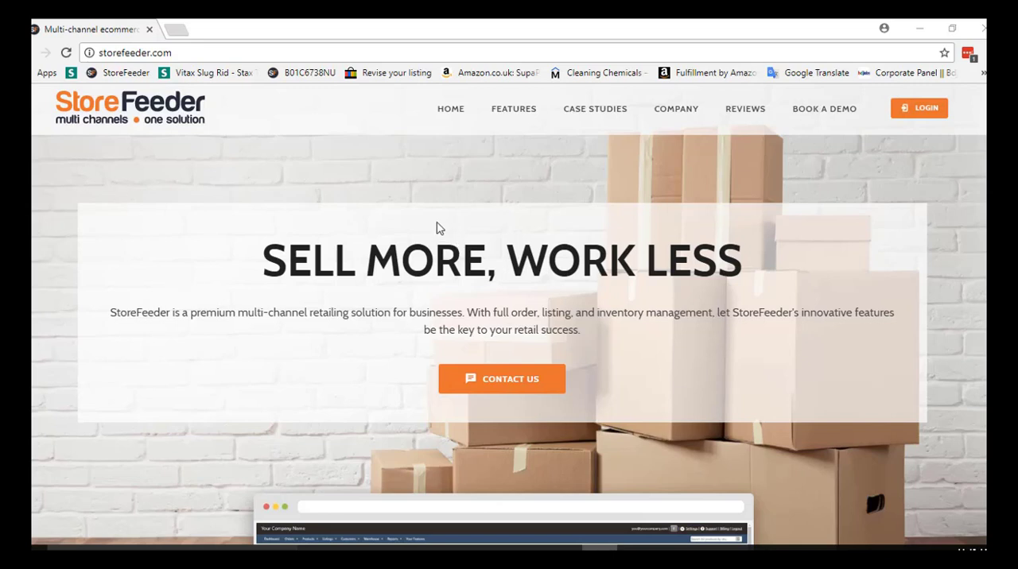
mouse_move(454, 231)
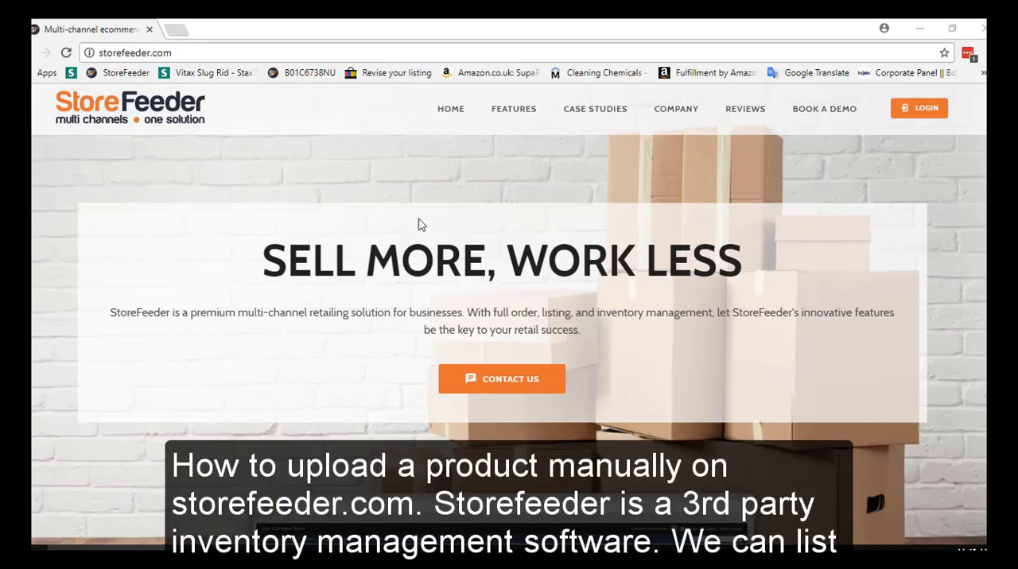
Step: Open the Add New Product form from the Products page
left_click(139, 52)
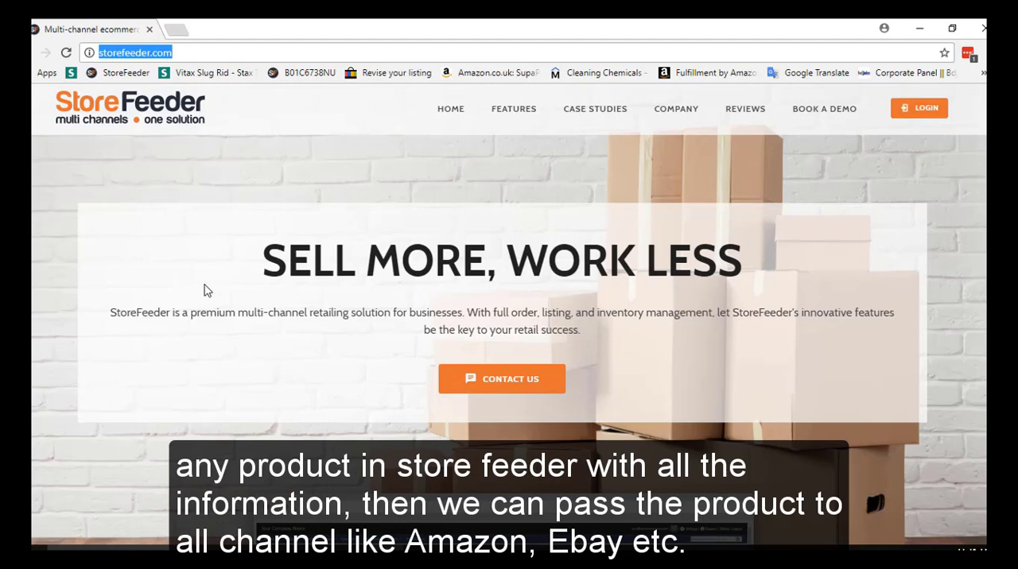
mouse_move(215, 299)
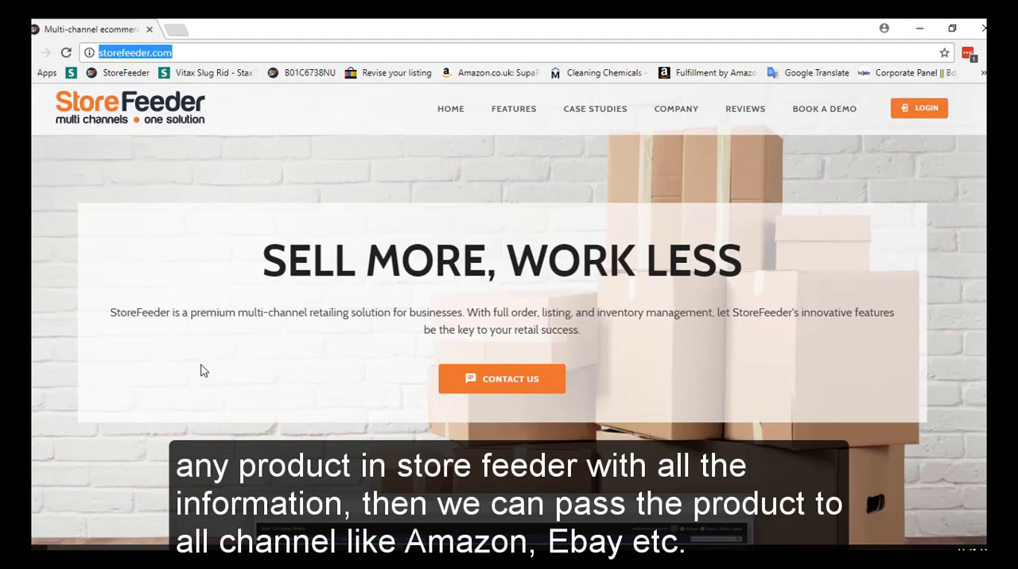
mouse_move(200, 387)
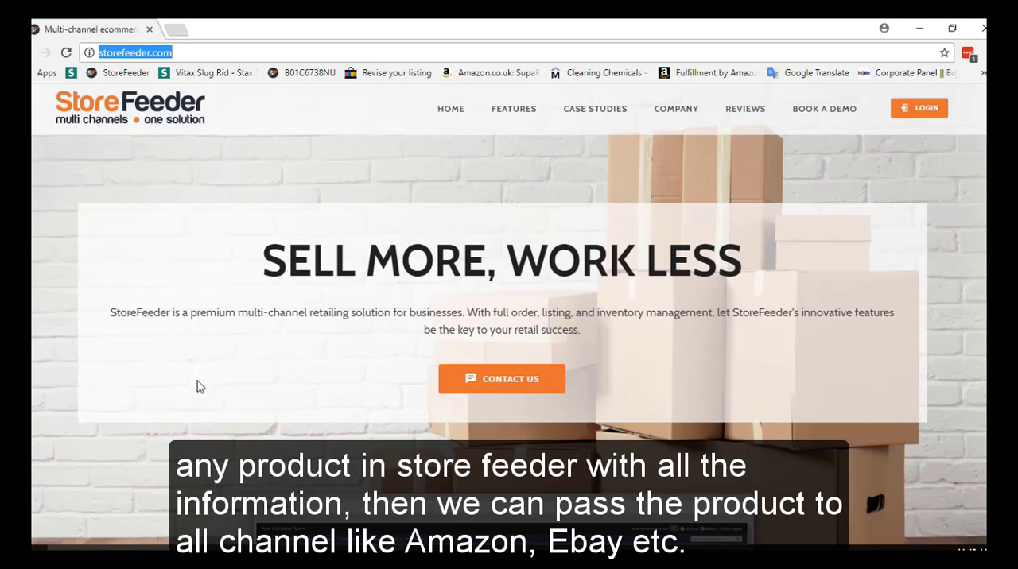
mouse_move(199, 392)
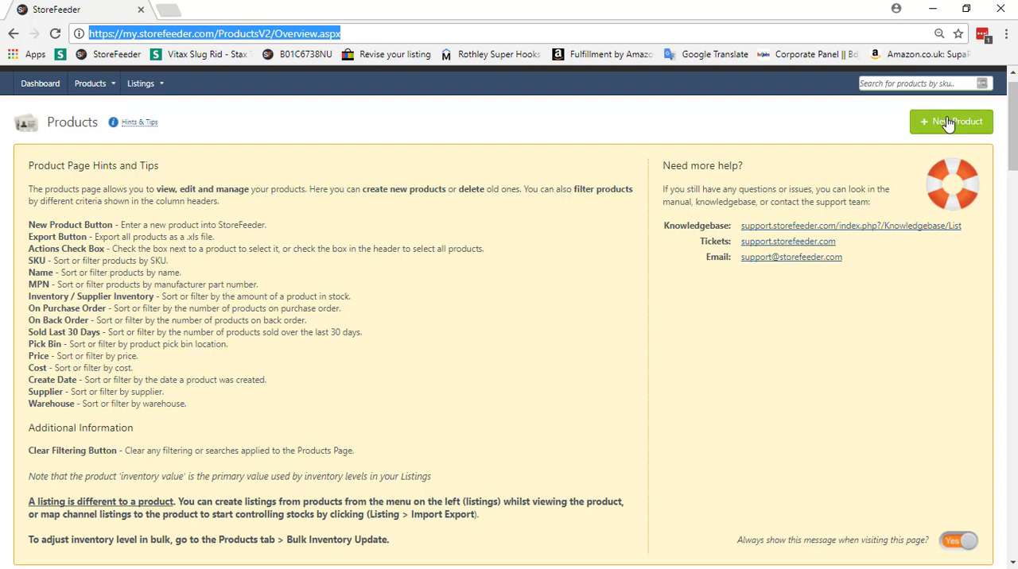
mouse_move(940, 158)
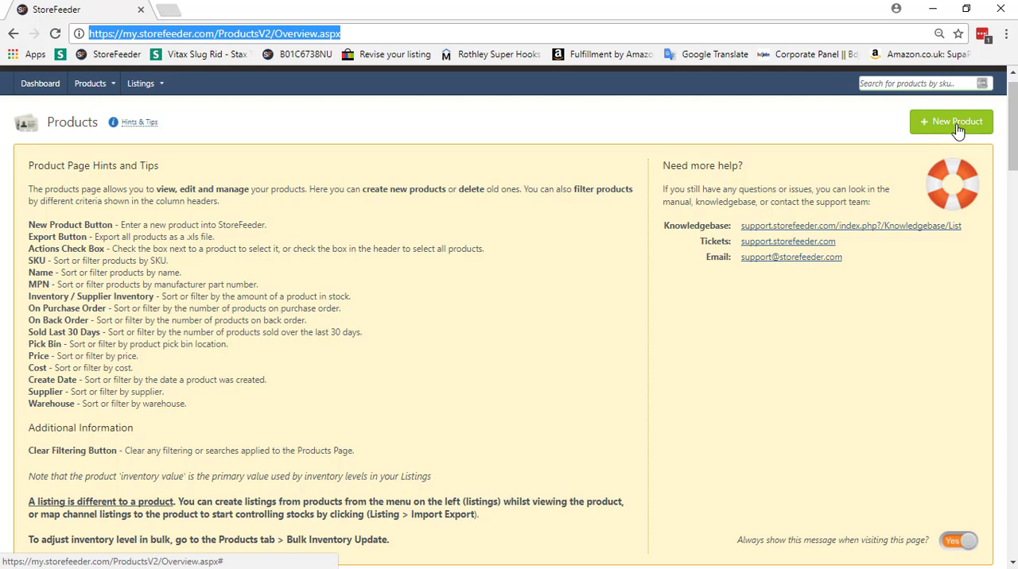
left_click(950, 121)
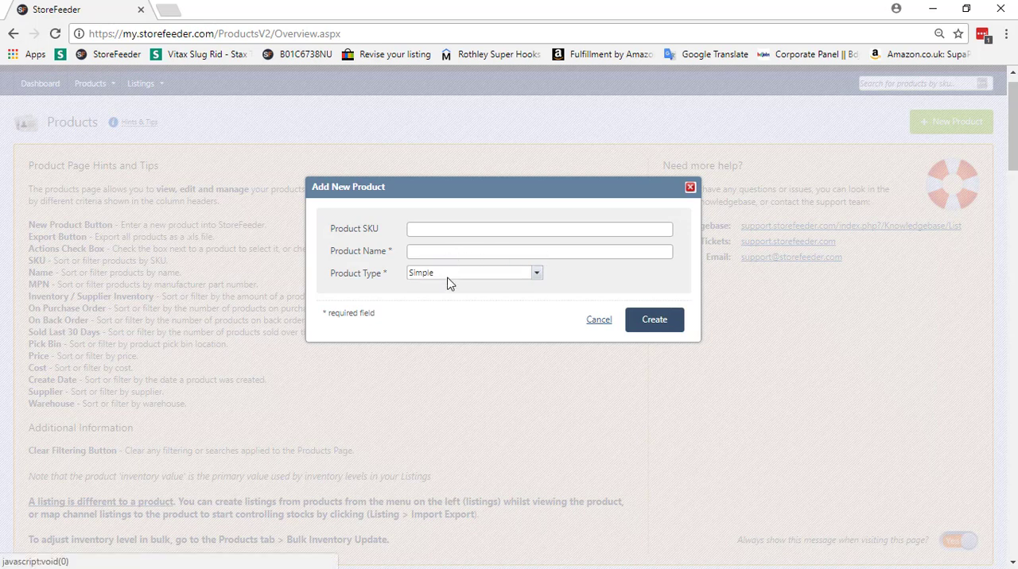
mouse_move(446, 273)
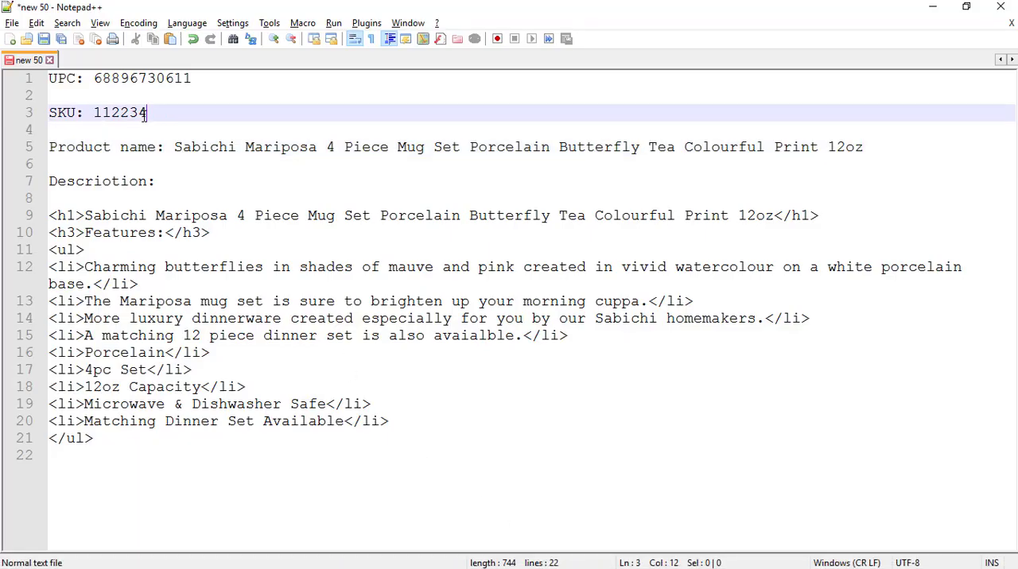
Step: Enter SKU 112234, name 'Mariposa 4 Piece Mug Set Porcelain Butterfly...' and Simple type
double_click(119, 113)
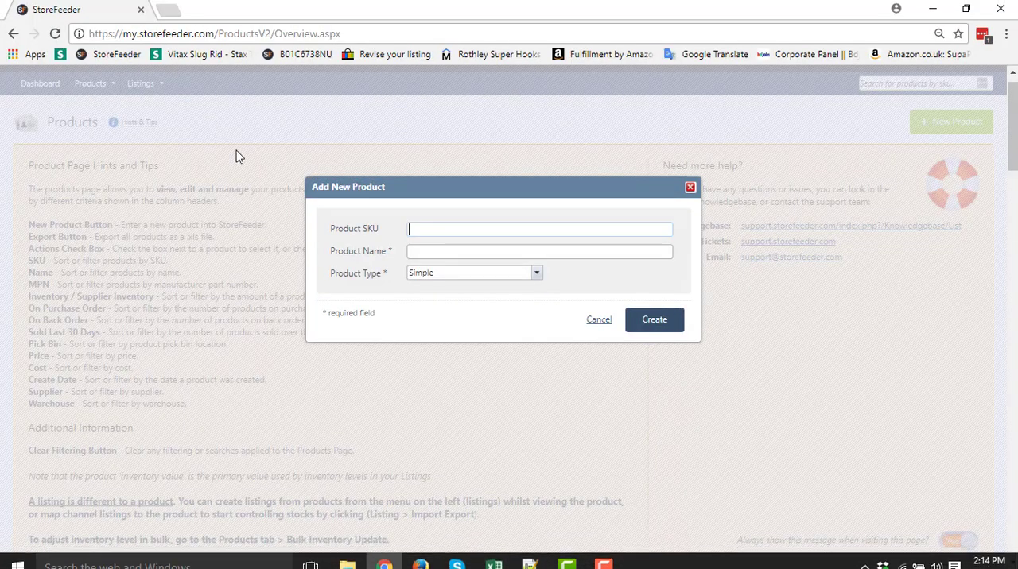
type("112234")
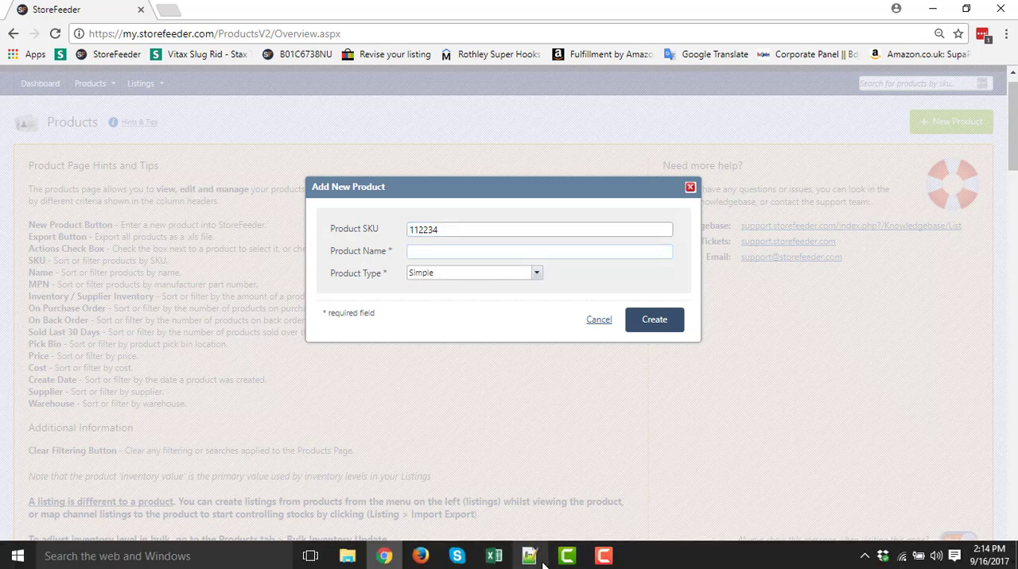
left_click(529, 556)
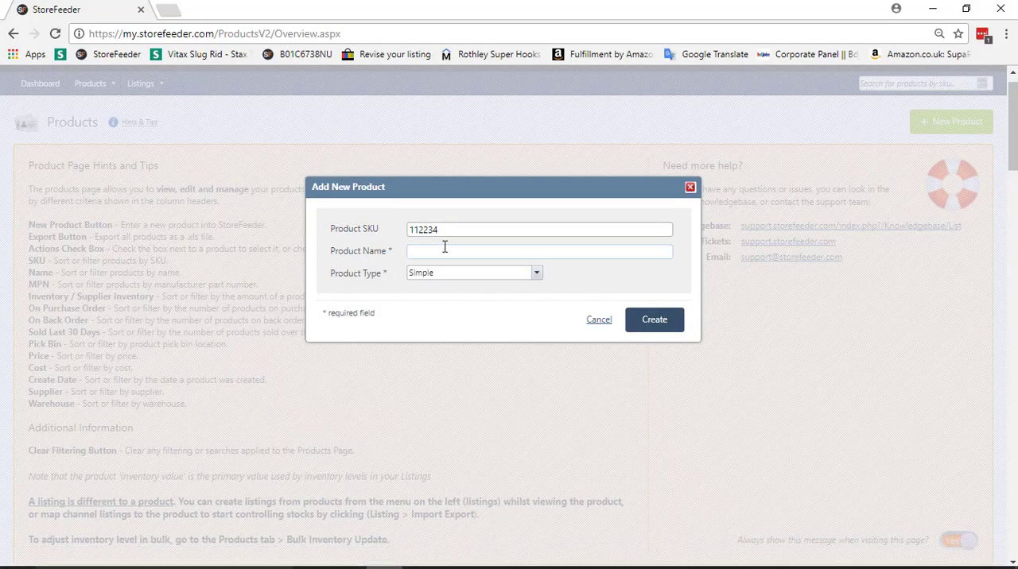
type("Mariposa 4 Piece Mug Set Porcelain Butterfly Tea Colourful Print 12oz")
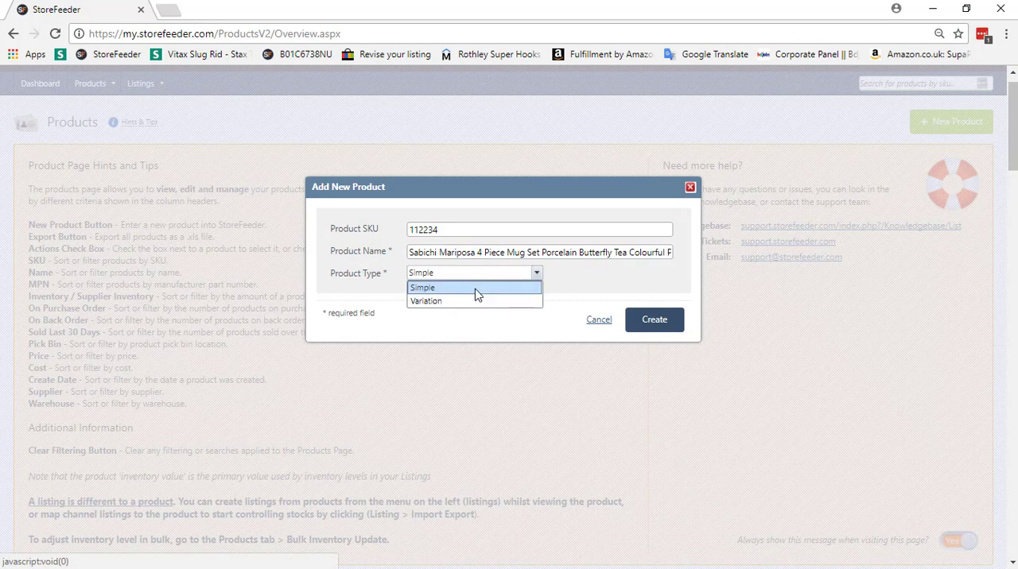
left_click(438, 287)
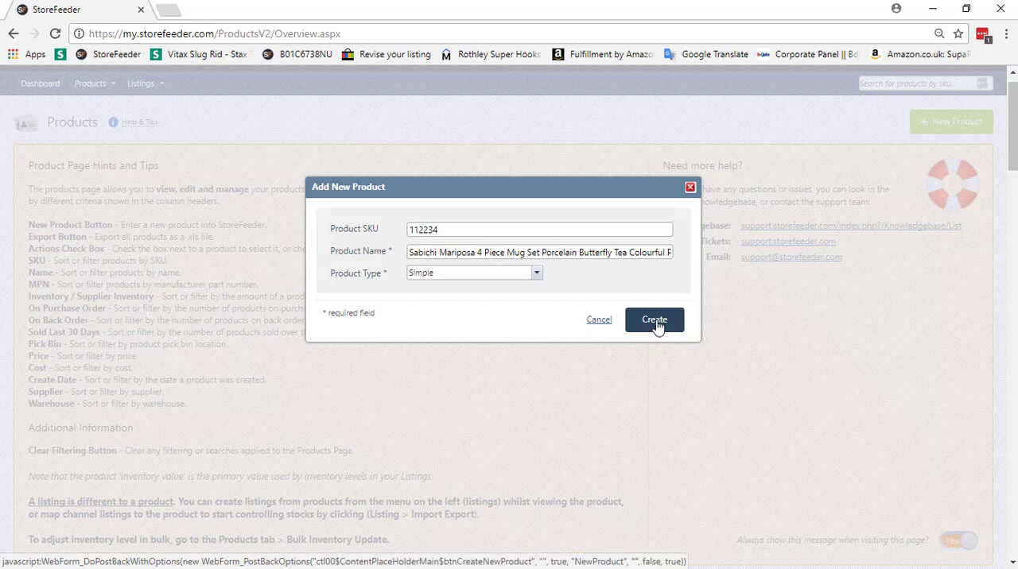
Step: Create the product from the Add New Product dialog
left_click(653, 319)
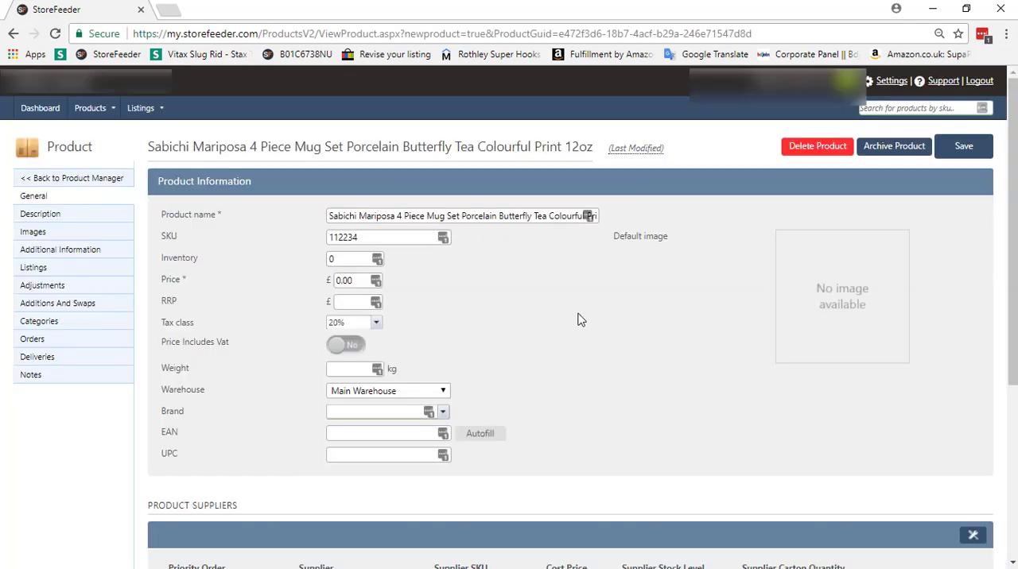
mouse_move(458, 345)
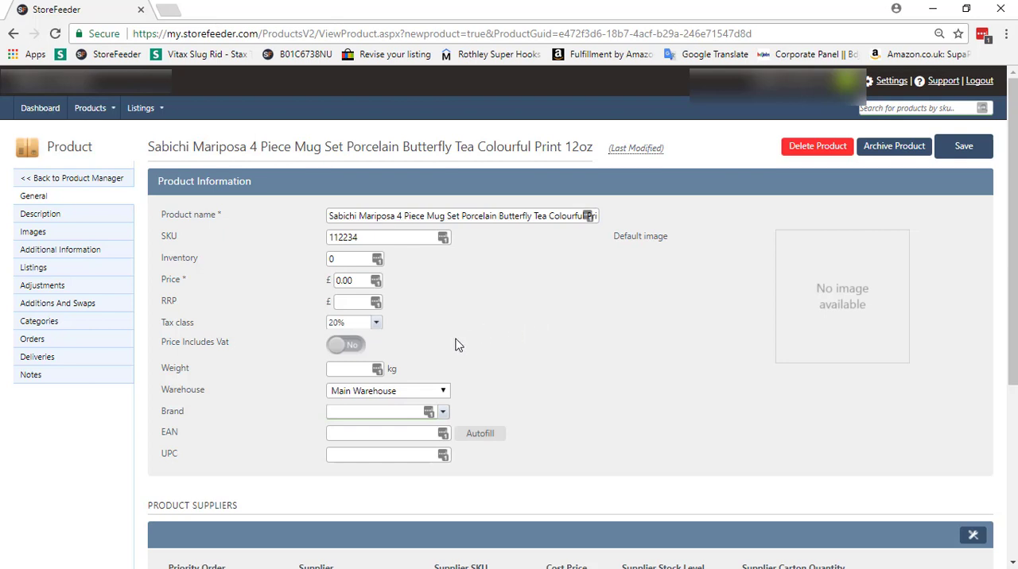
mouse_move(303, 385)
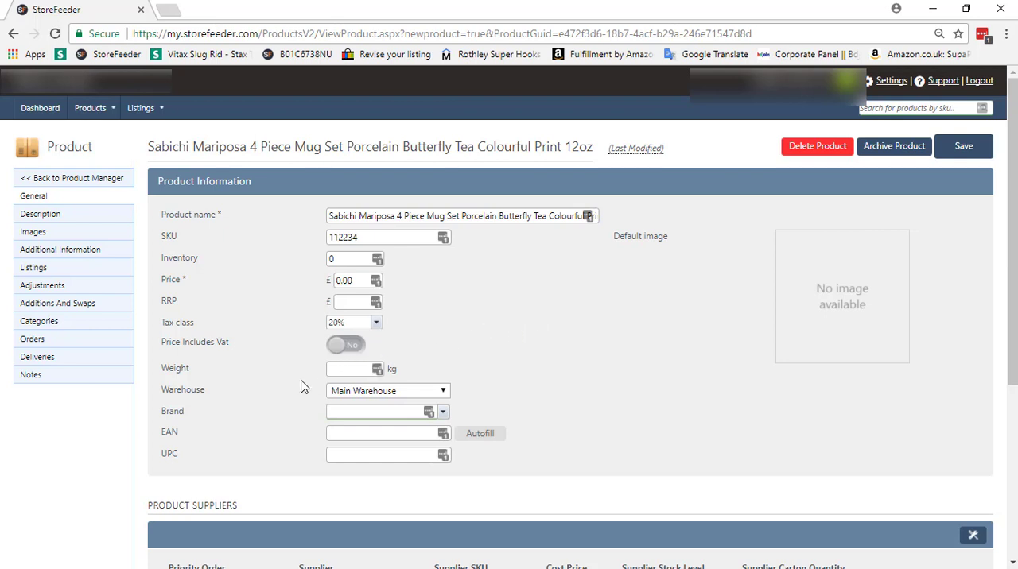
mouse_move(67, 291)
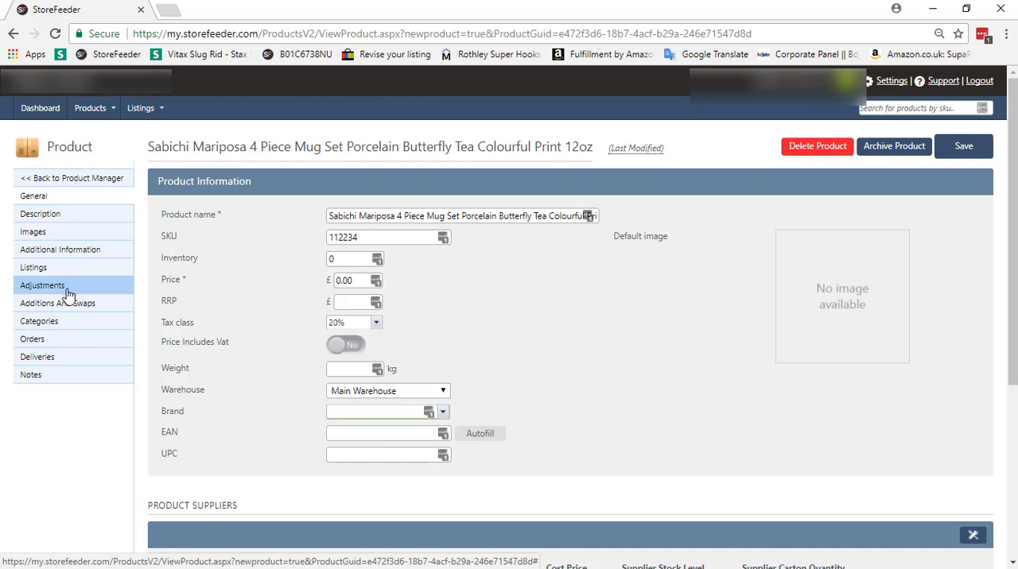
mouse_move(48, 213)
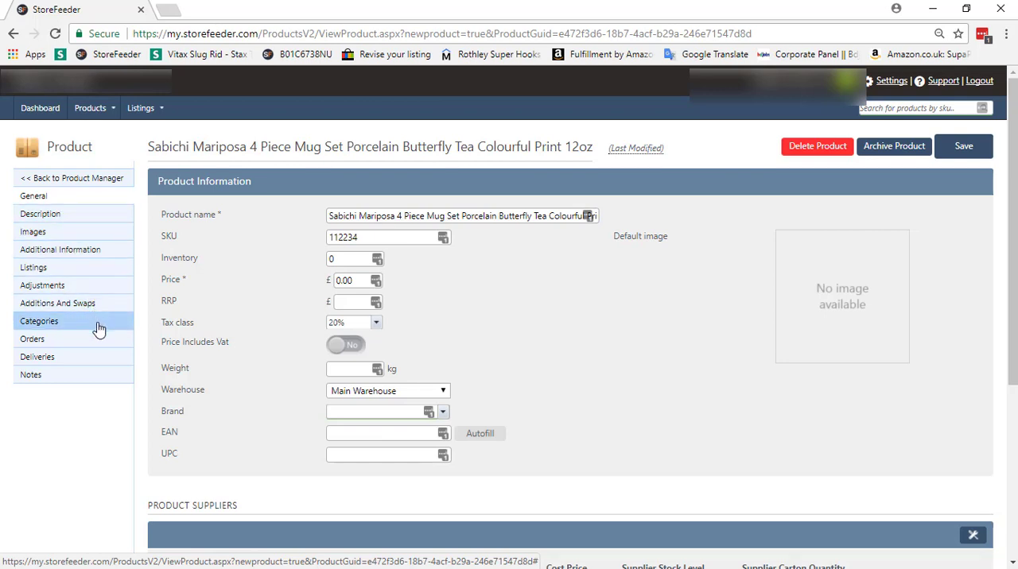
mouse_move(383, 240)
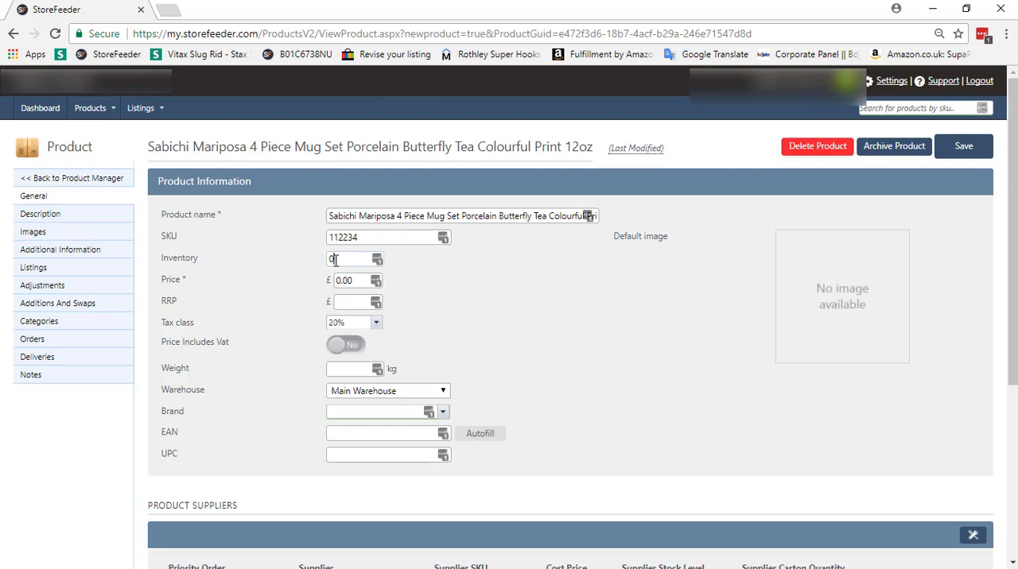
Step: Set inventory 6, price 10, weight 0.05, Main Warehouse, brand Sabichi and the UPC
type("6")
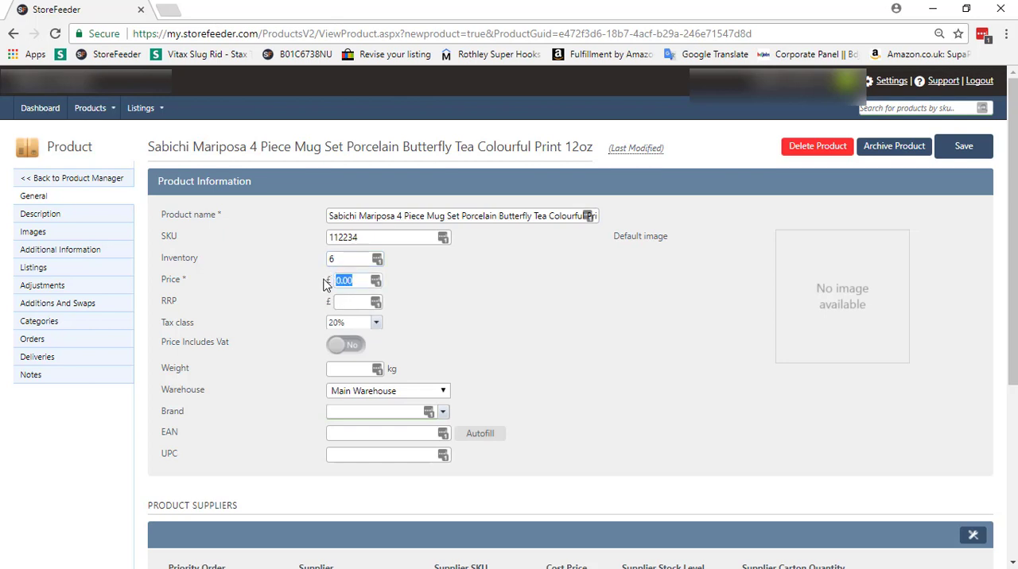
type("10")
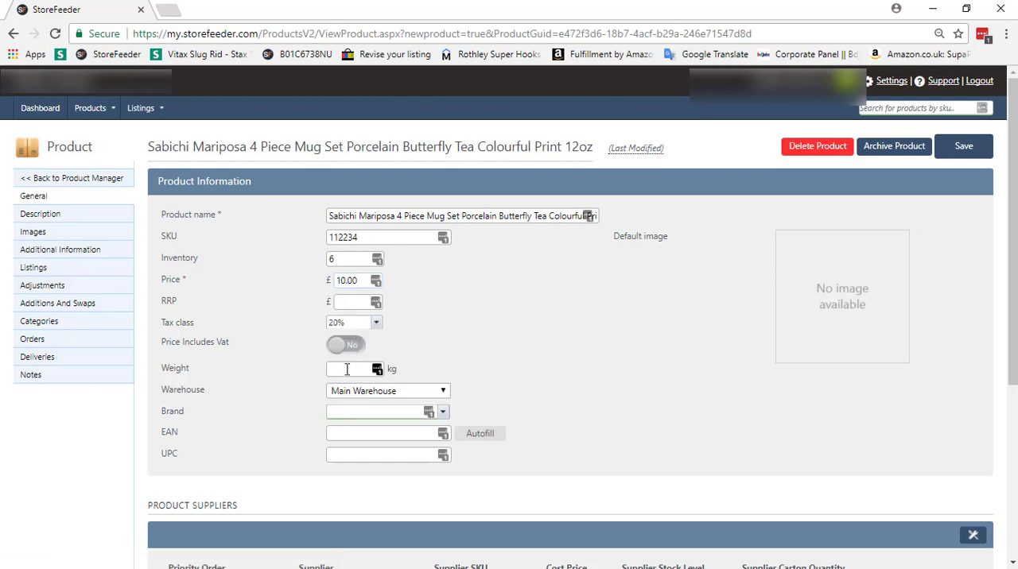
type("0.05")
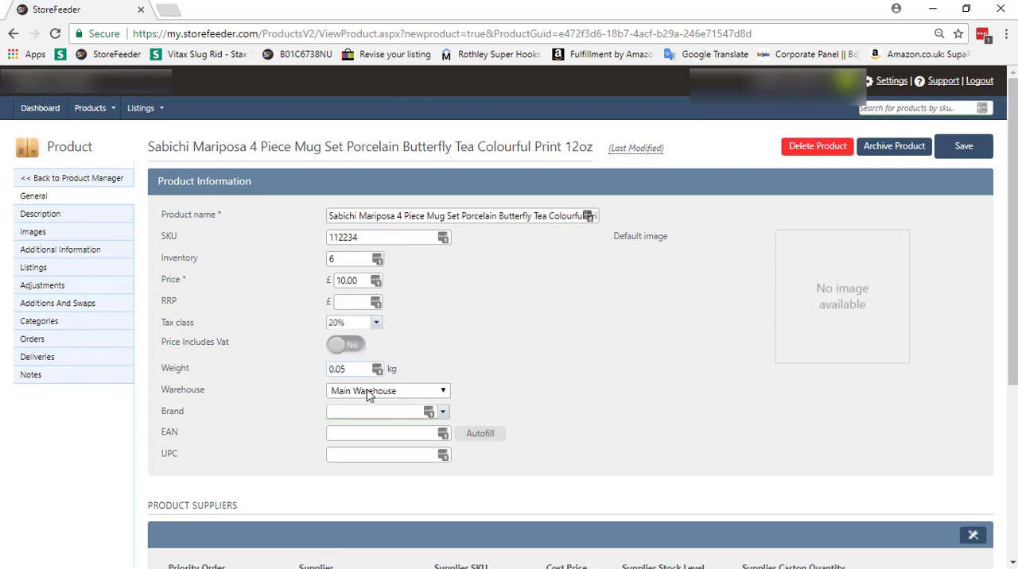
left_click(386, 390)
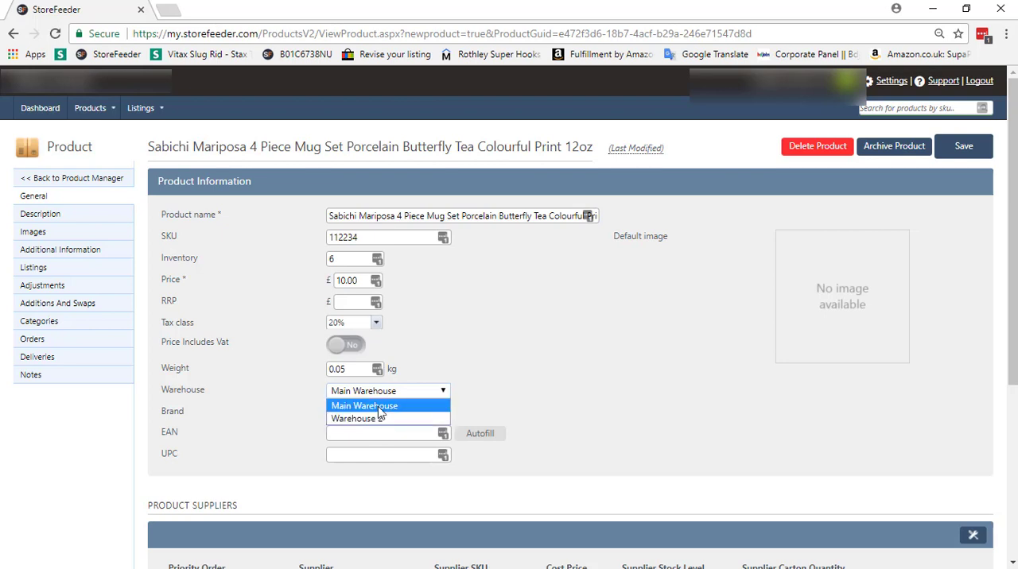
left_click(363, 405)
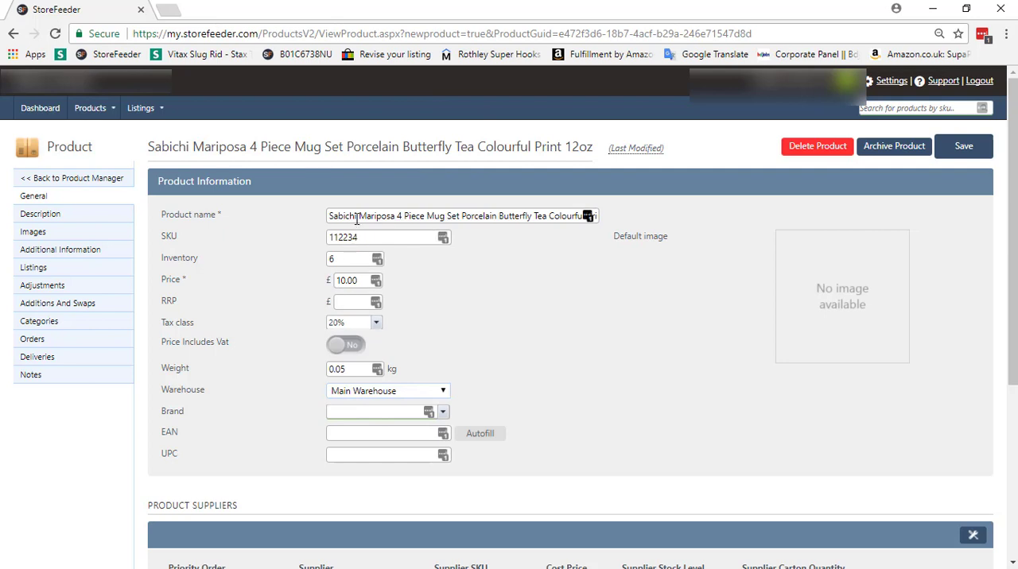
double_click(340, 216)
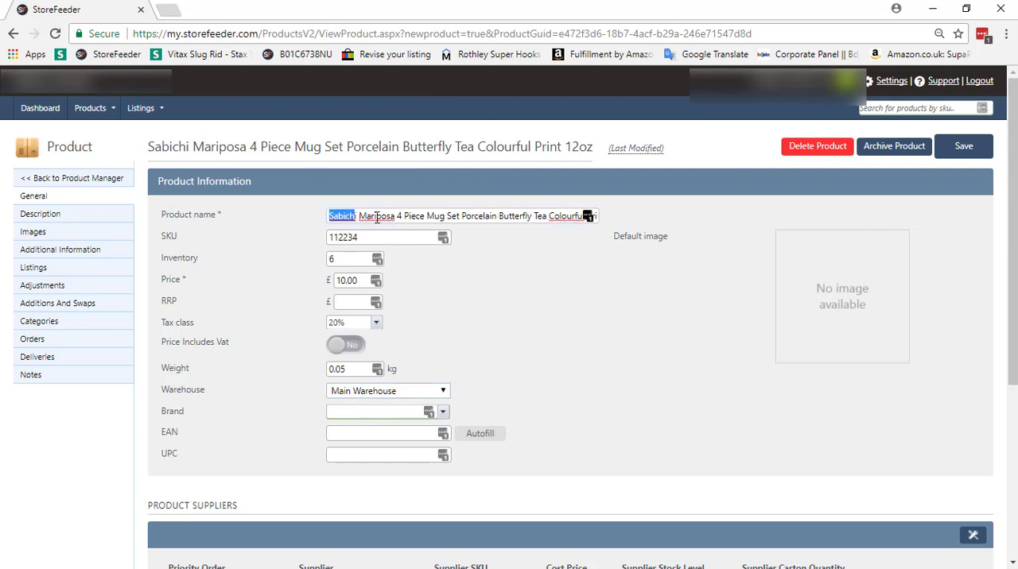
mouse_move(298, 218)
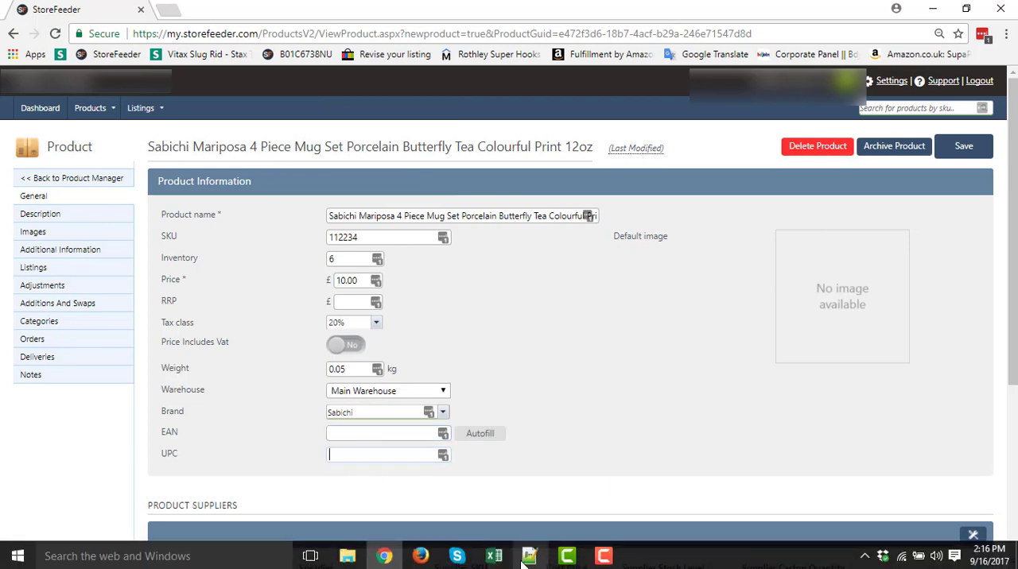
left_click(529, 556)
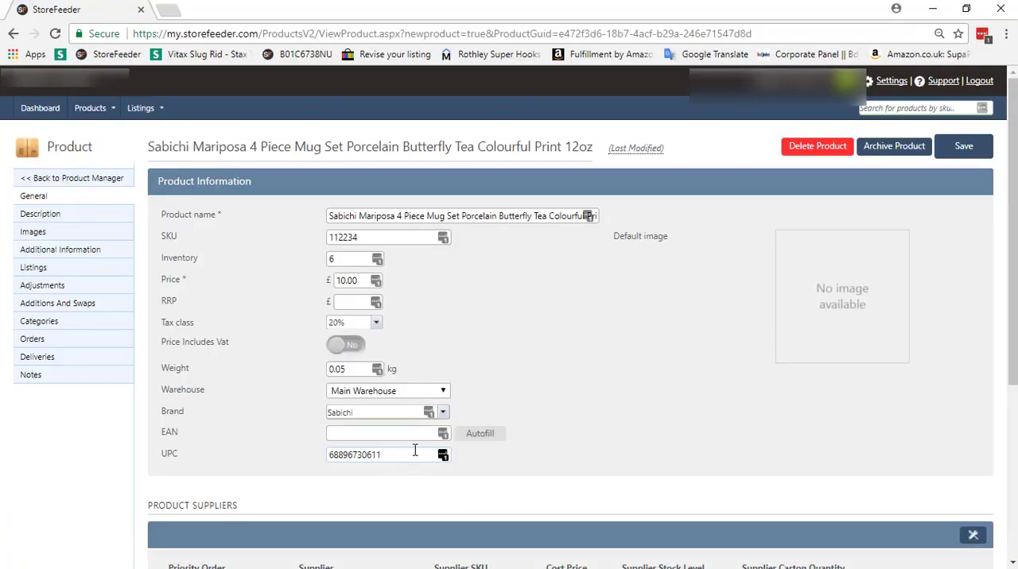
mouse_move(92, 216)
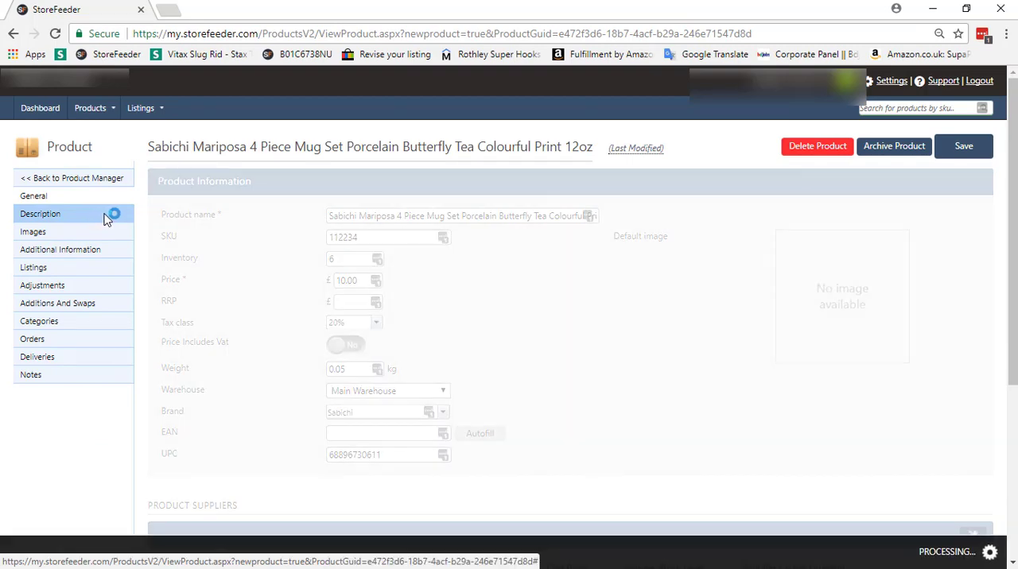
Step: Paste the HTML title, features heading and bullet list into the description editor
left_click(40, 213)
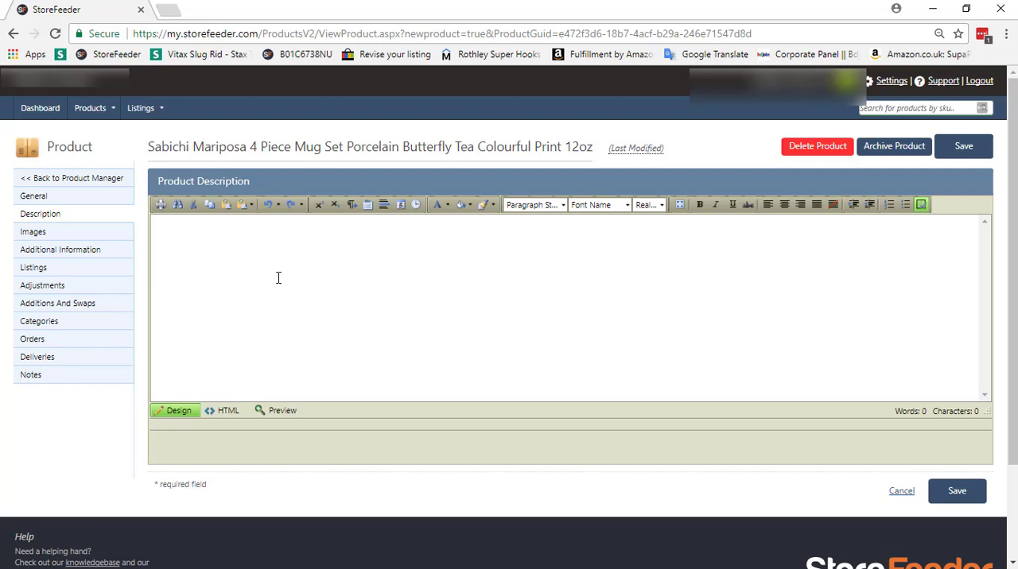
mouse_move(309, 341)
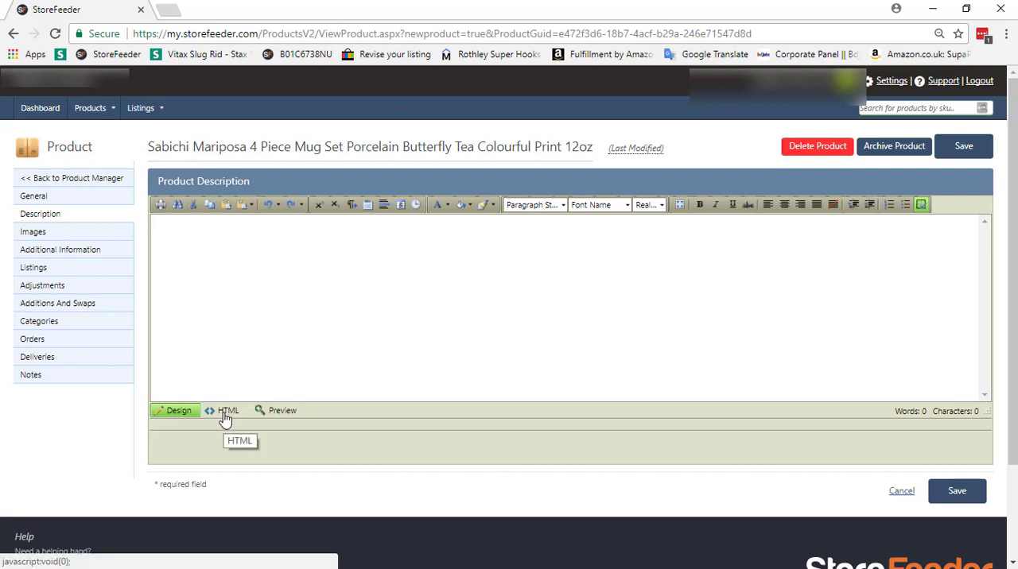
mouse_move(226, 417)
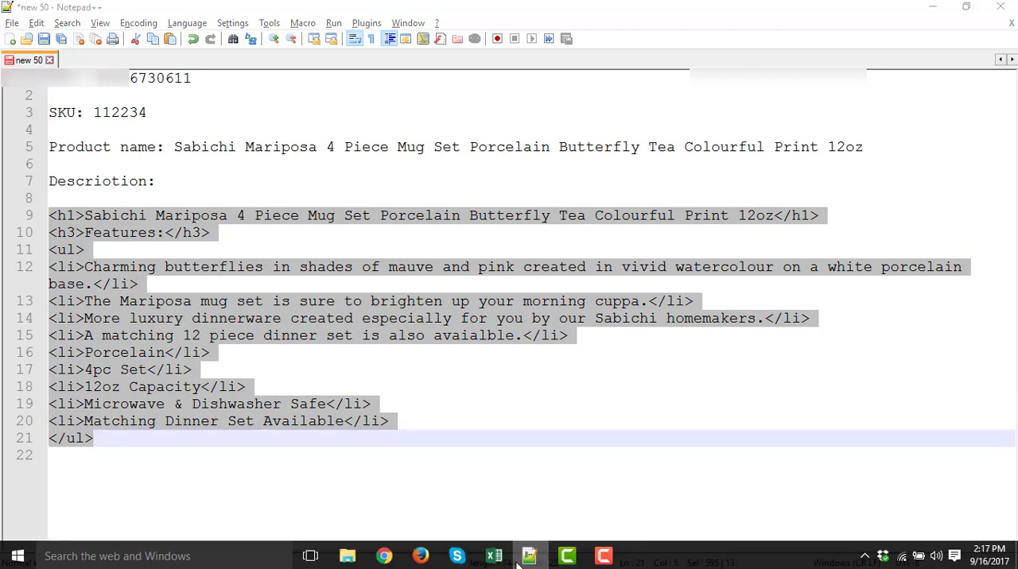
left_click(517, 556)
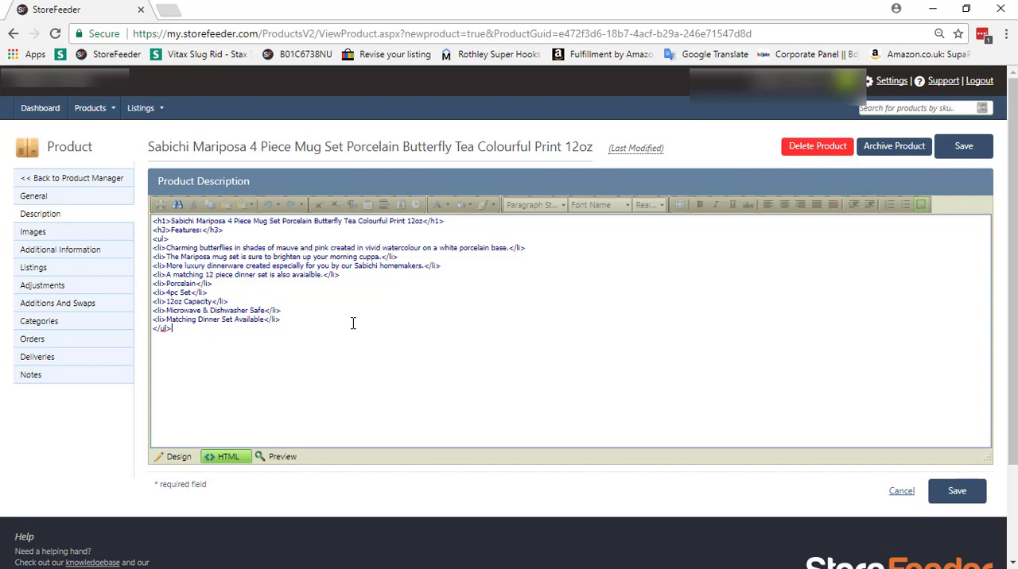
mouse_move(84, 237)
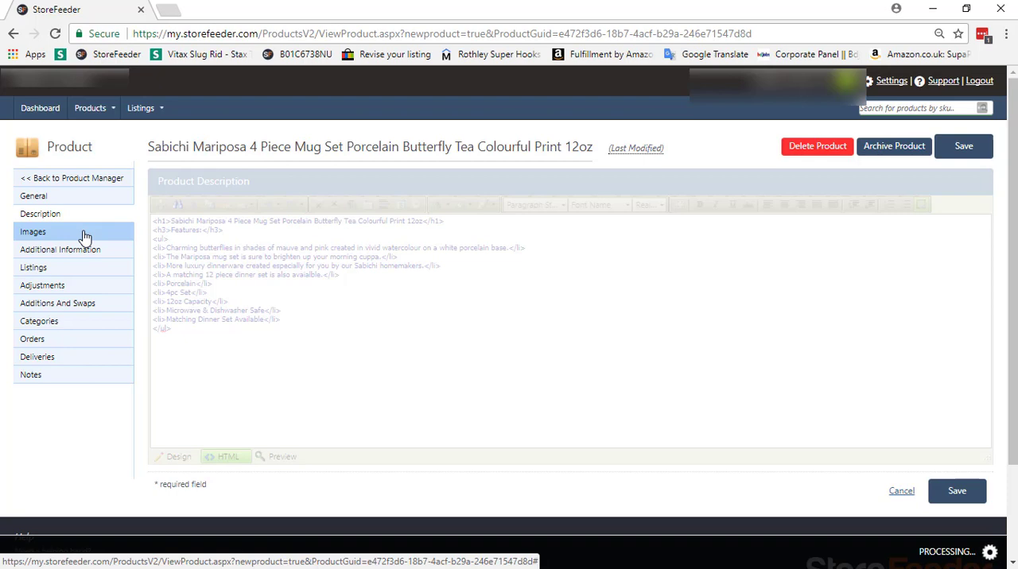
Step: Upload 179050.jpg as a new default product image in the Images section
left_click(33, 231)
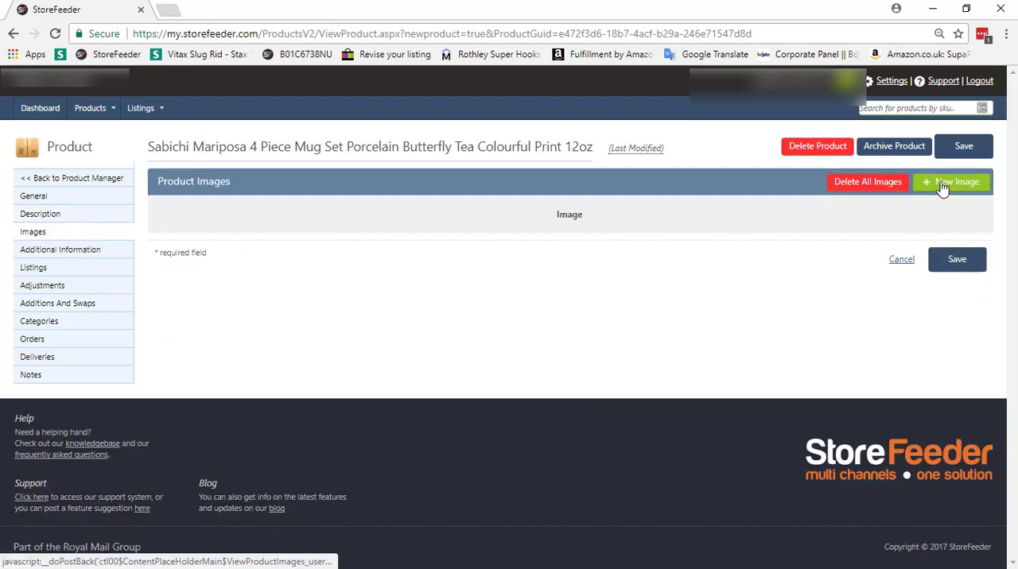
left_click(951, 181)
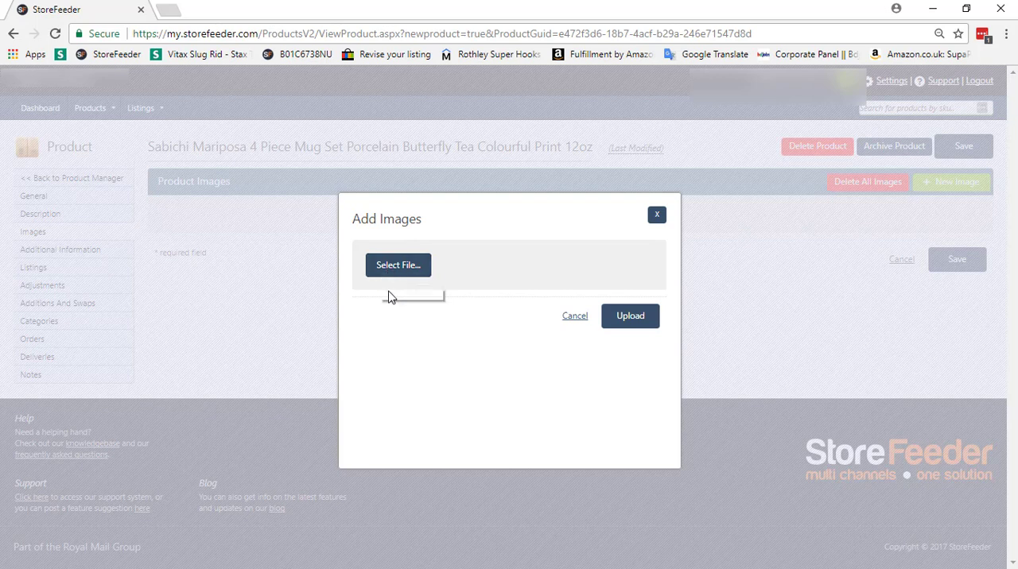
left_click(398, 265)
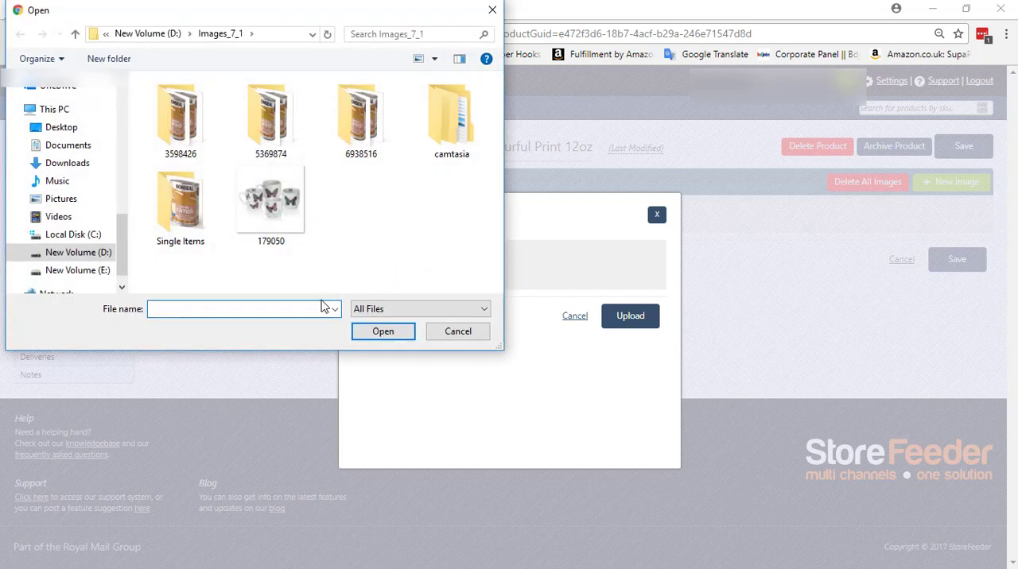
left_click(271, 199)
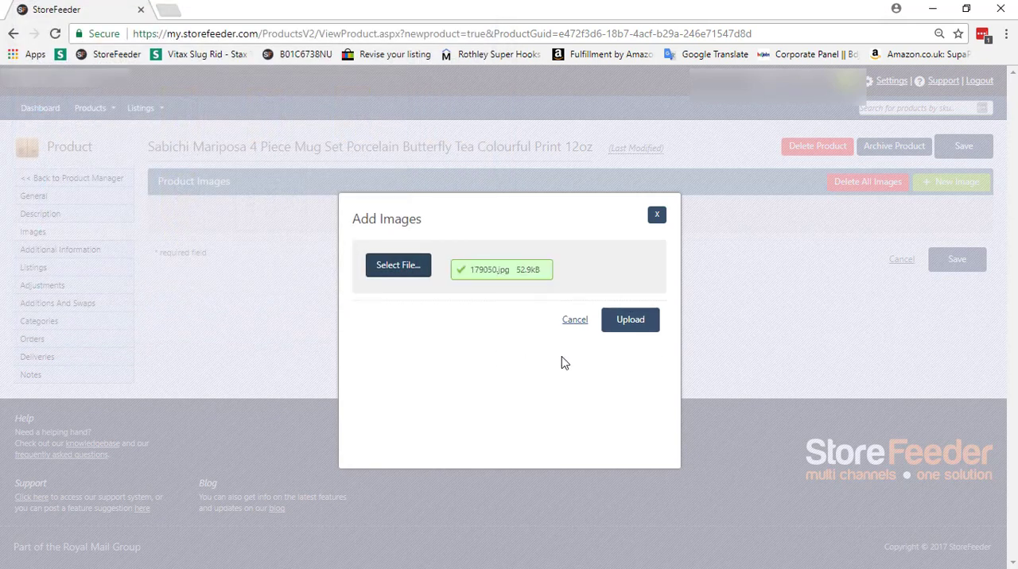
left_click(630, 320)
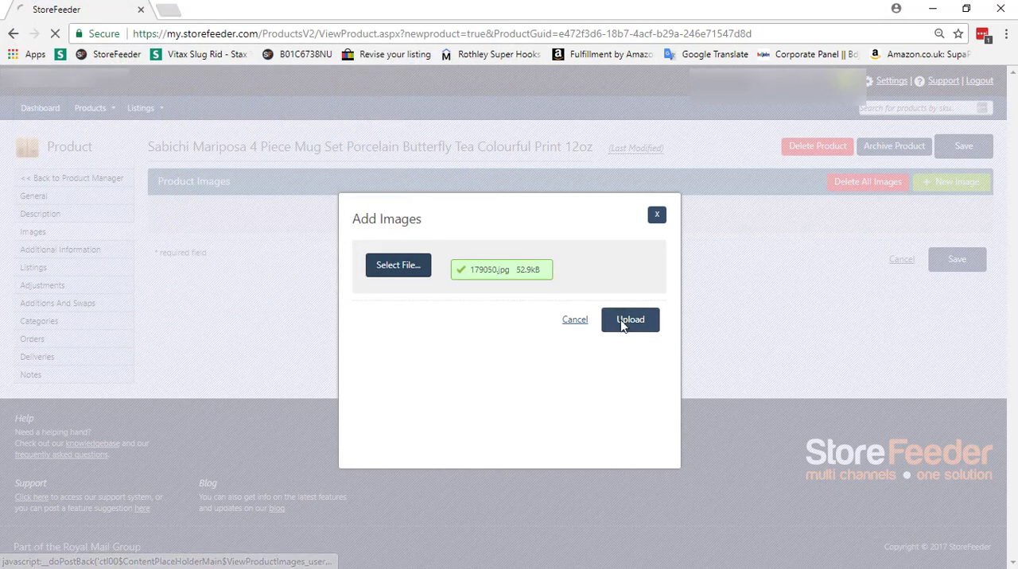
left_click(630, 319)
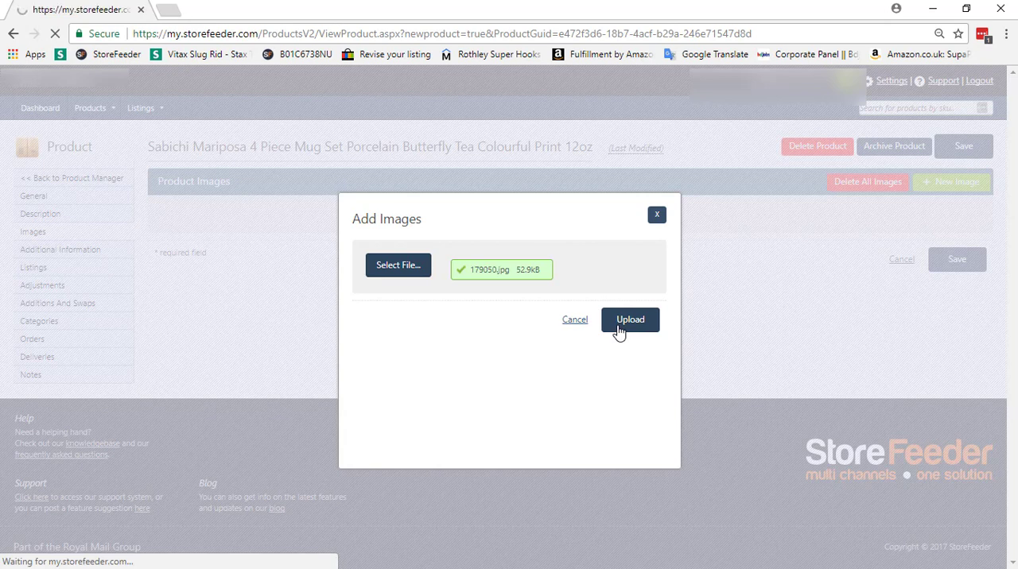
left_click(629, 319)
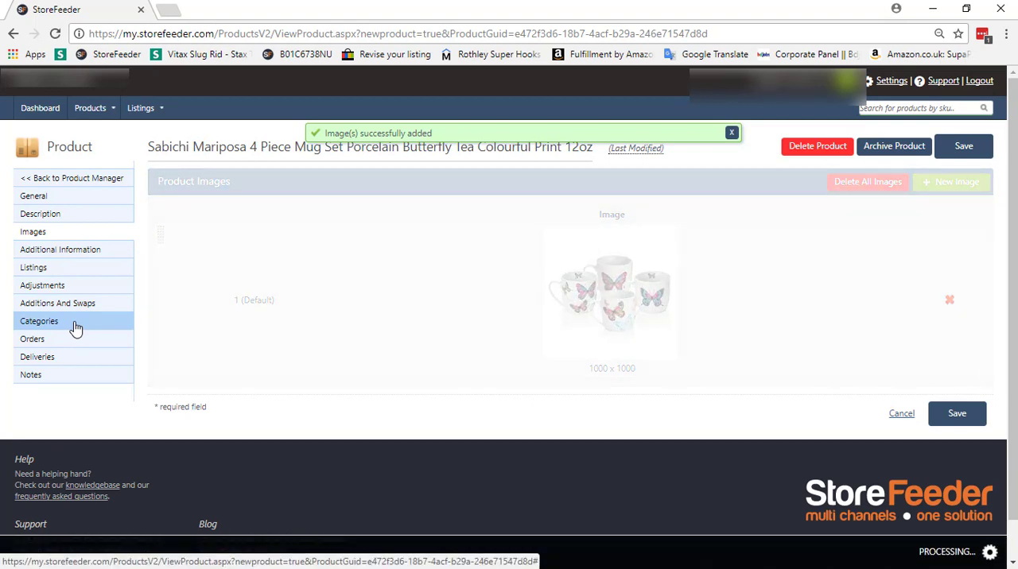
Step: Tick the Dining category in the product's category tree
left_click(38, 320)
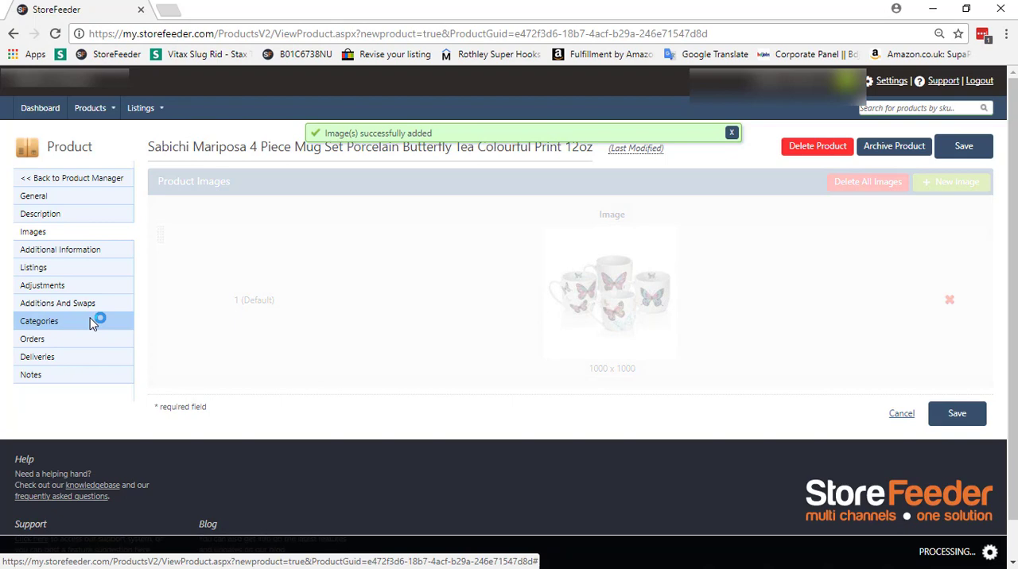
left_click(39, 321)
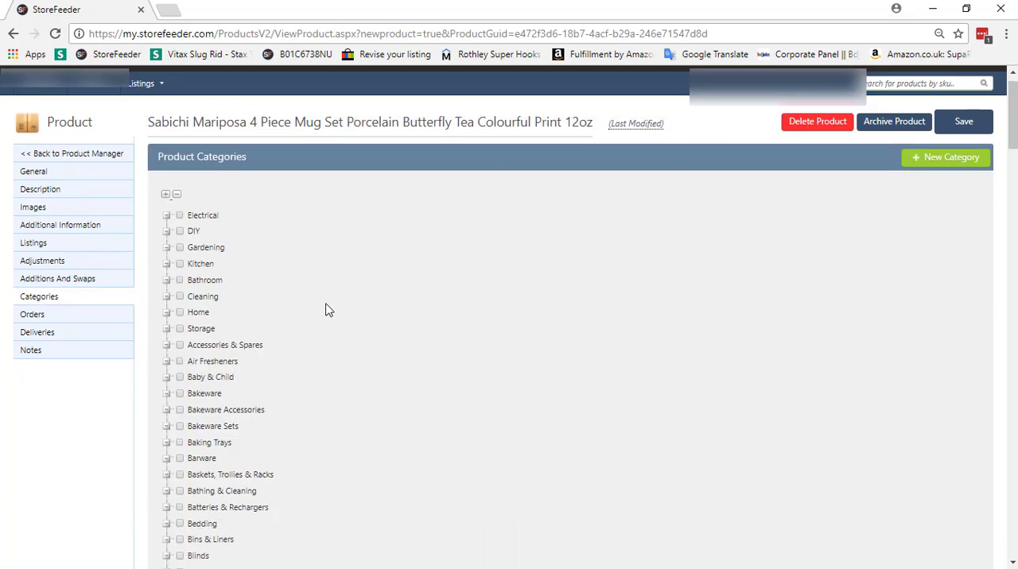
scroll("down", 3)
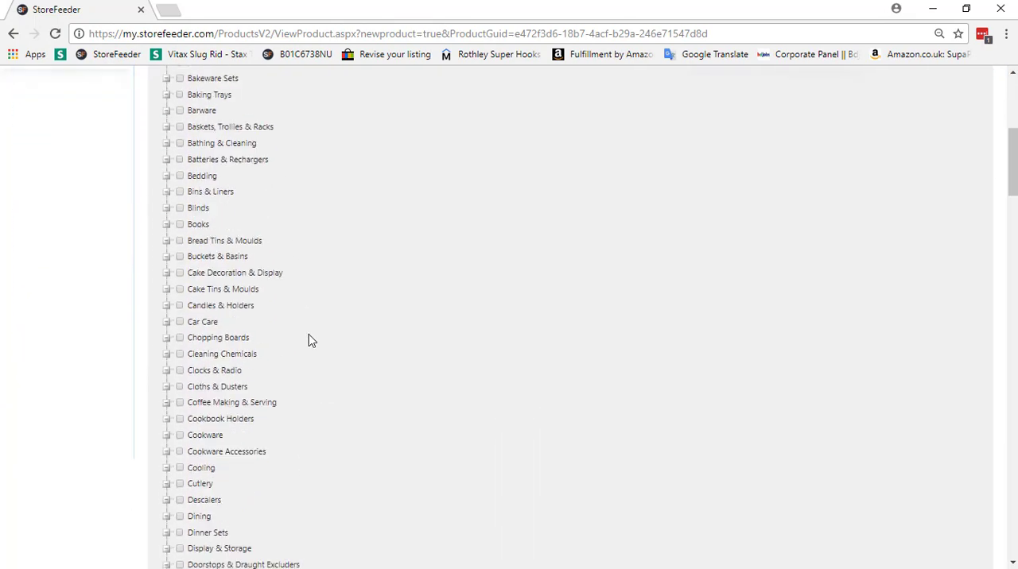
scroll("down", 3)
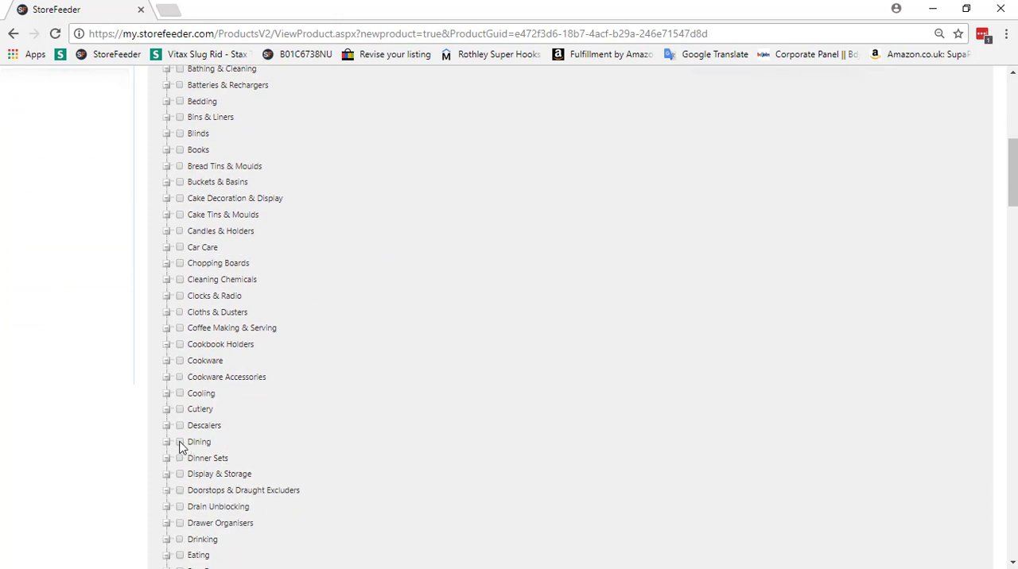
left_click(180, 442)
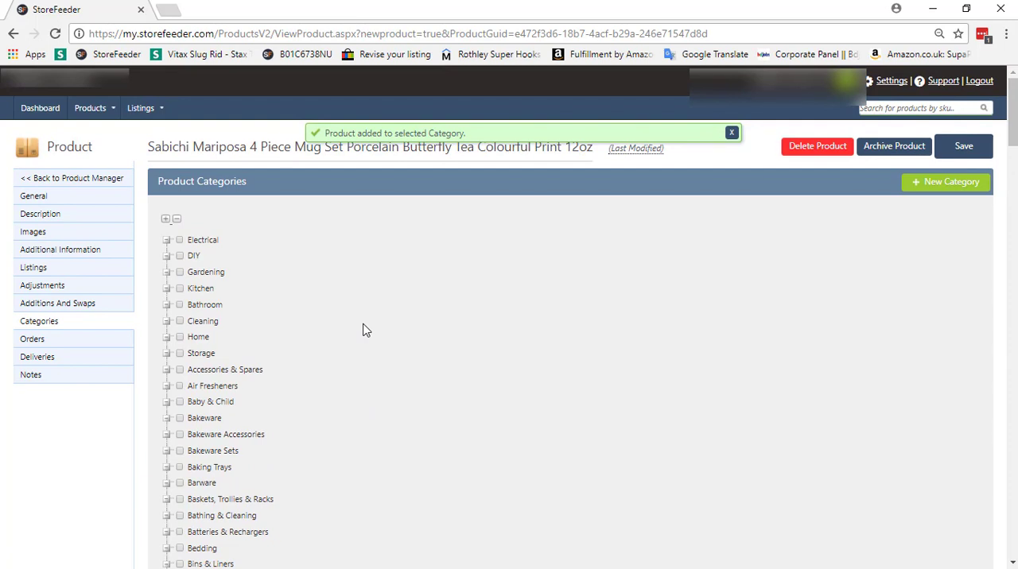
mouse_move(361, 371)
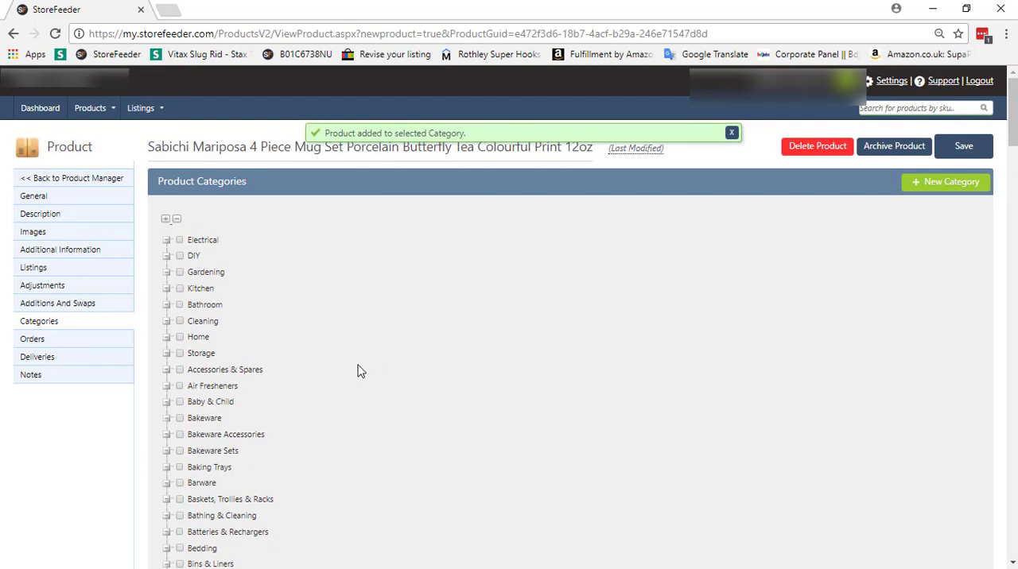
mouse_move(152, 341)
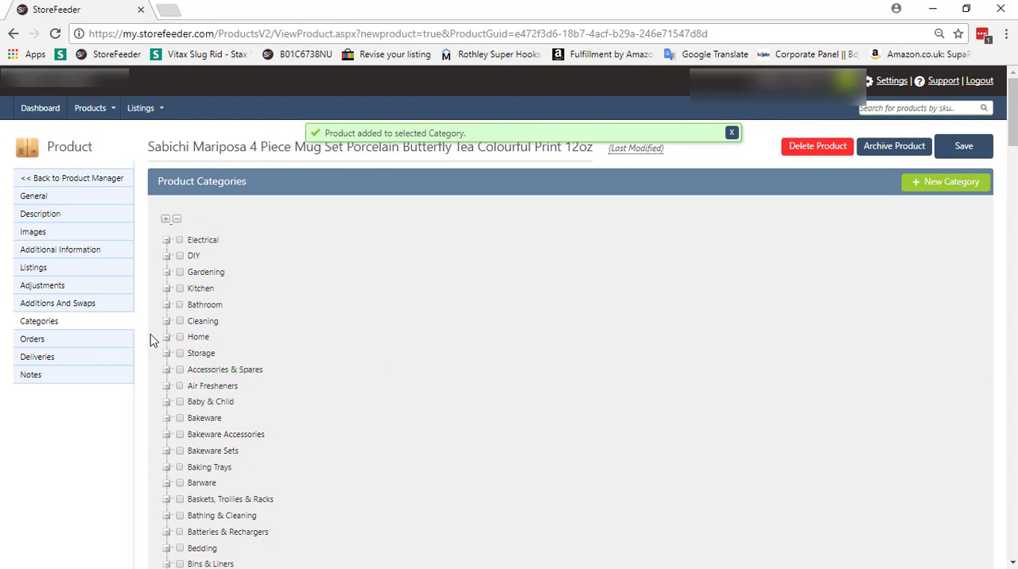
mouse_move(172, 346)
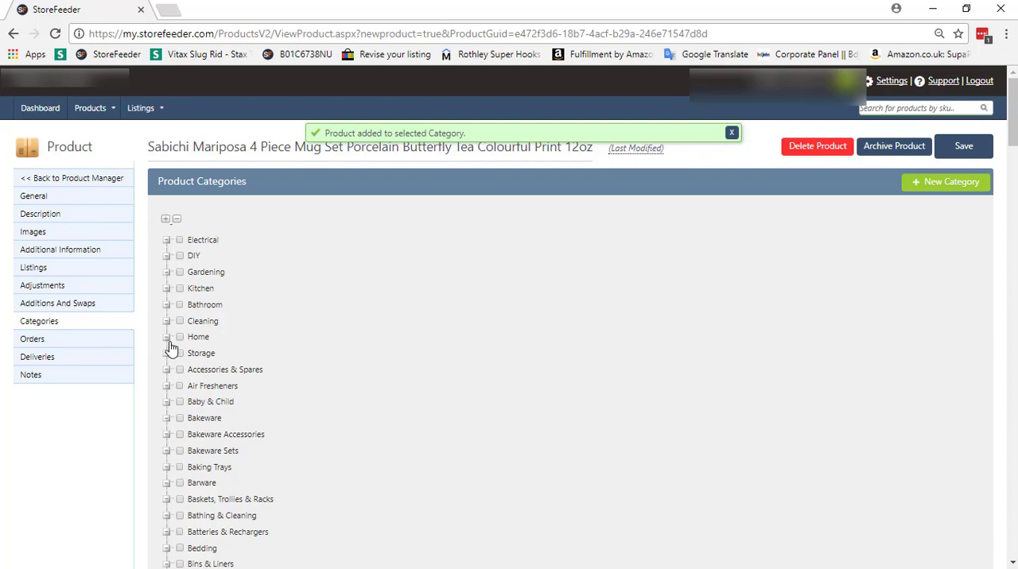
mouse_move(171, 346)
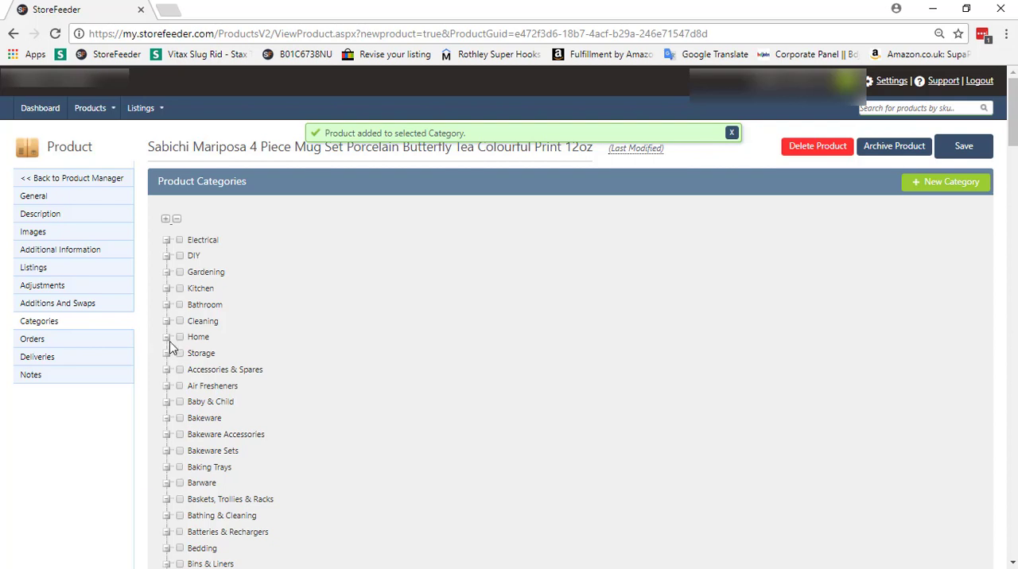
mouse_move(60, 254)
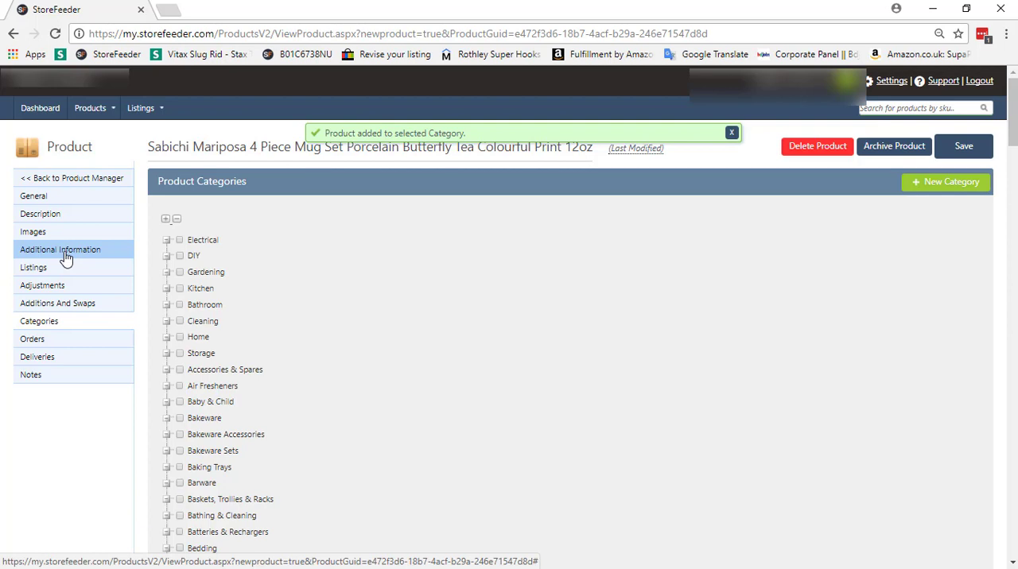
mouse_move(480, 390)
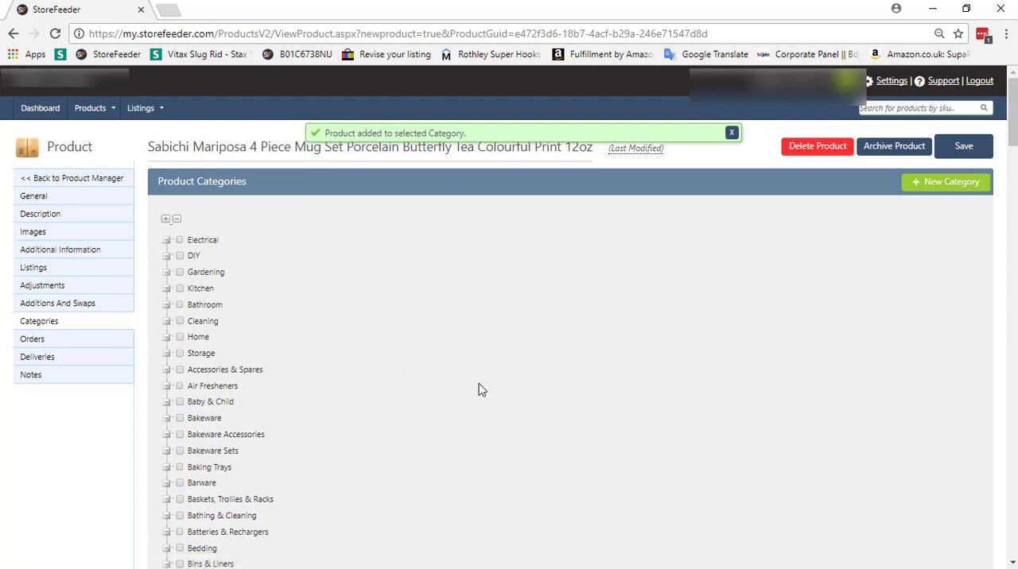
Step: Save the mug set product from the bottom of the General section
left_click(33, 196)
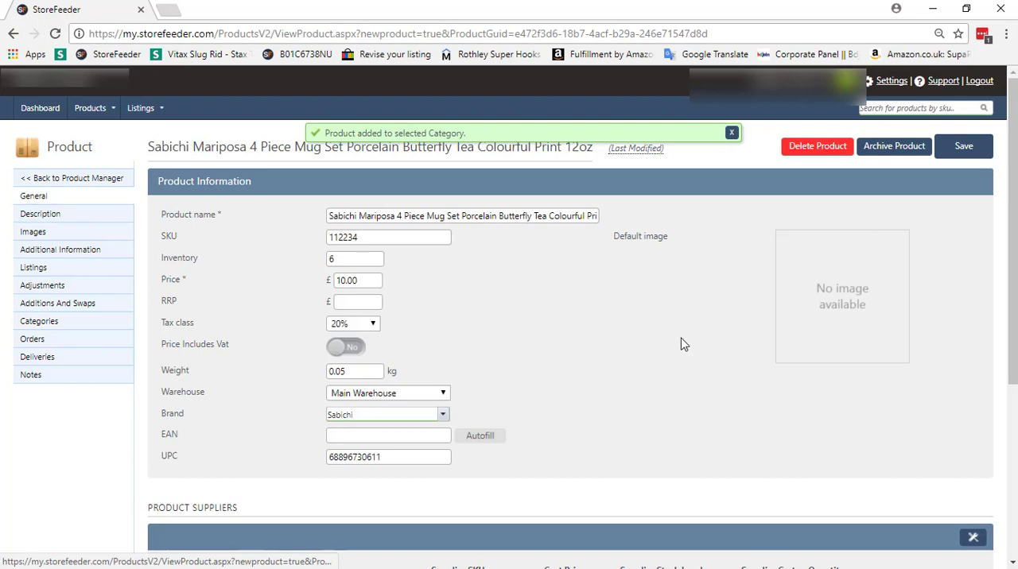
scroll("down", 3)
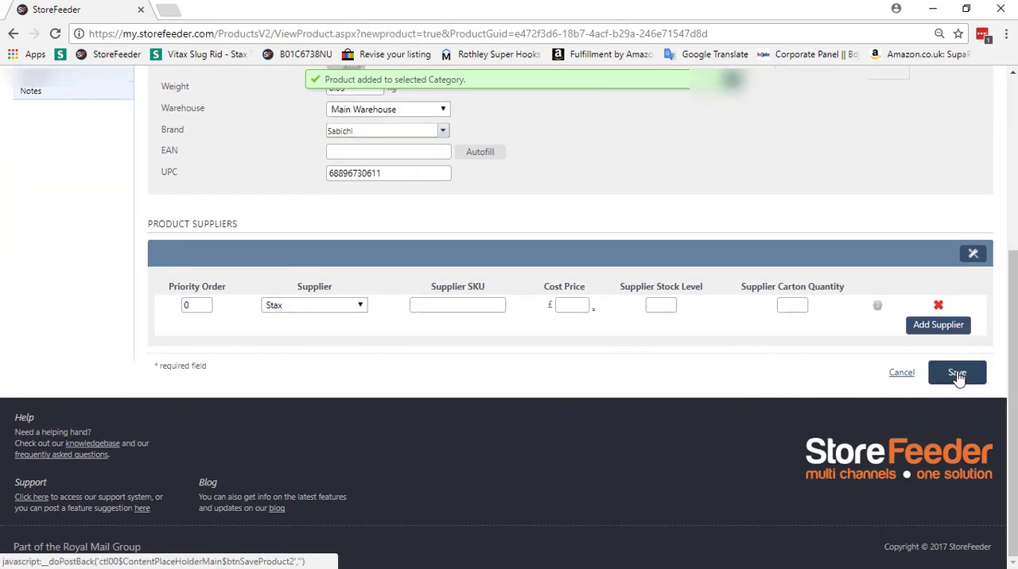
left_click(955, 372)
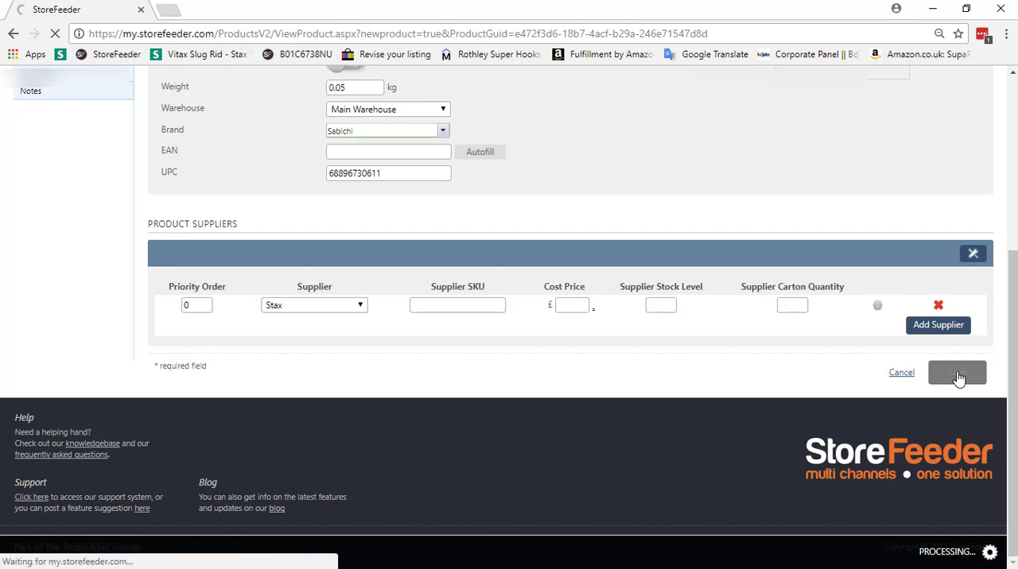
left_click(956, 373)
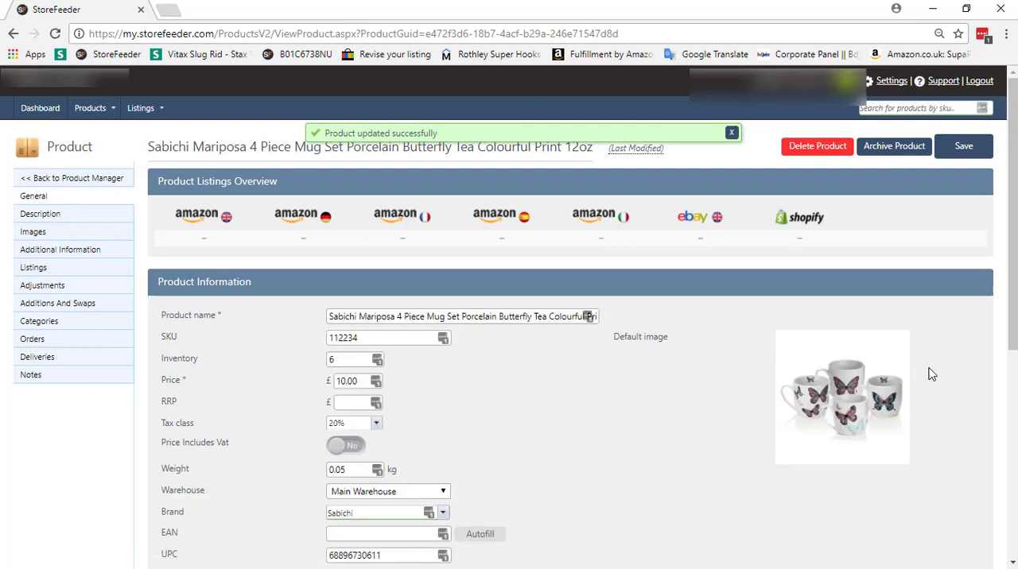
mouse_move(359, 148)
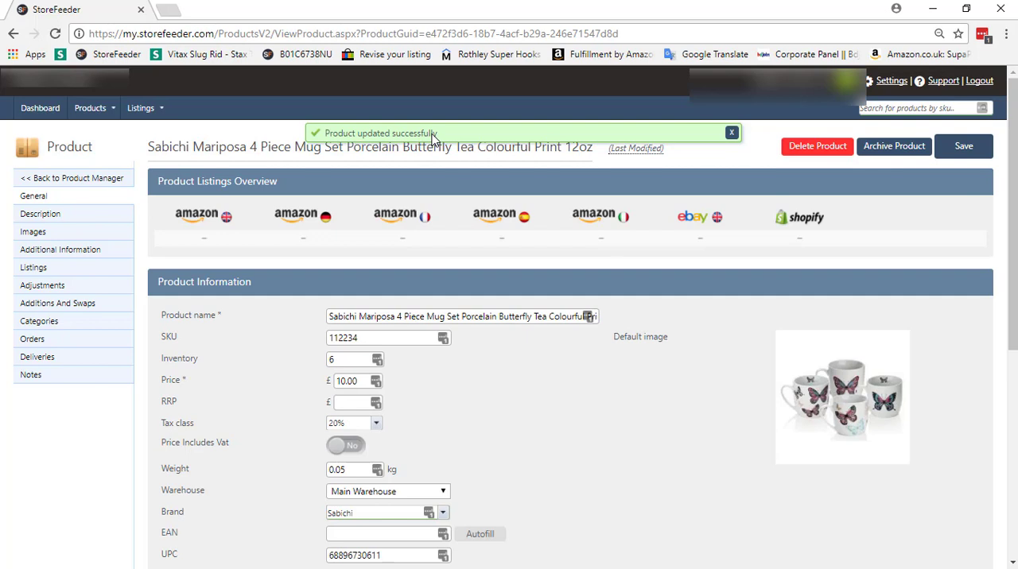
Step: Filter the Products overview grid by SKU 112234
left_click(90, 107)
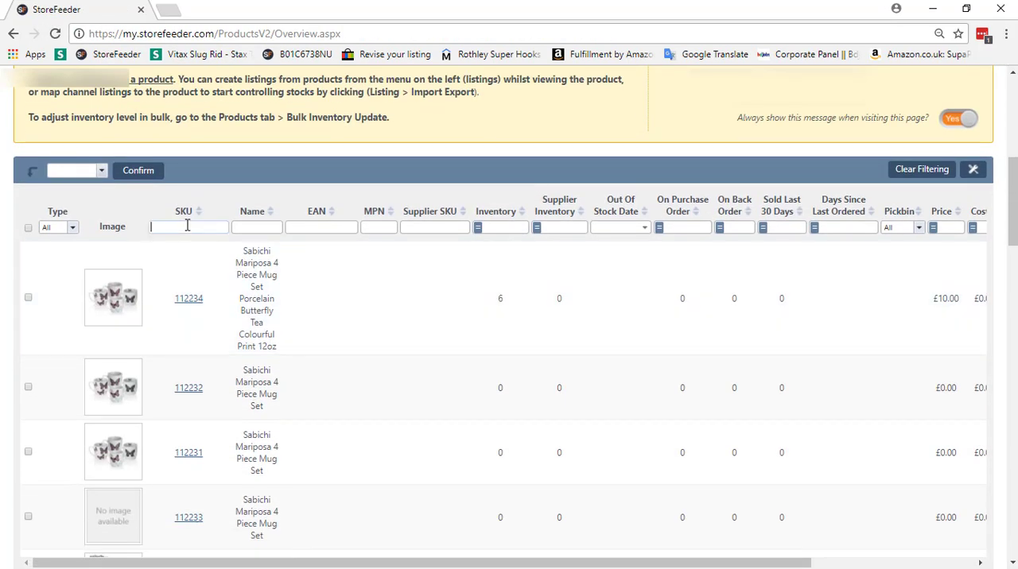
type("112234")
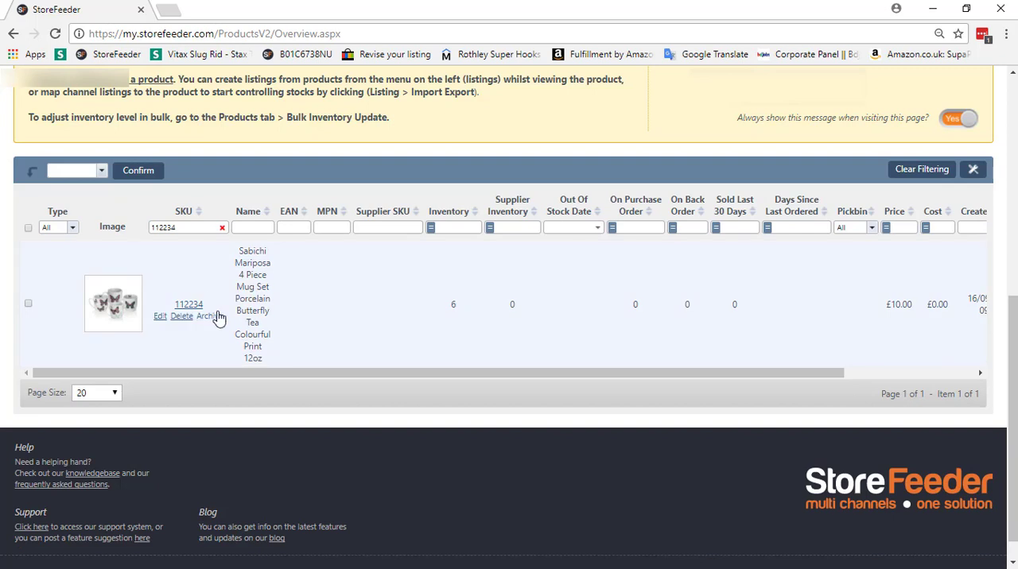
mouse_move(177, 341)
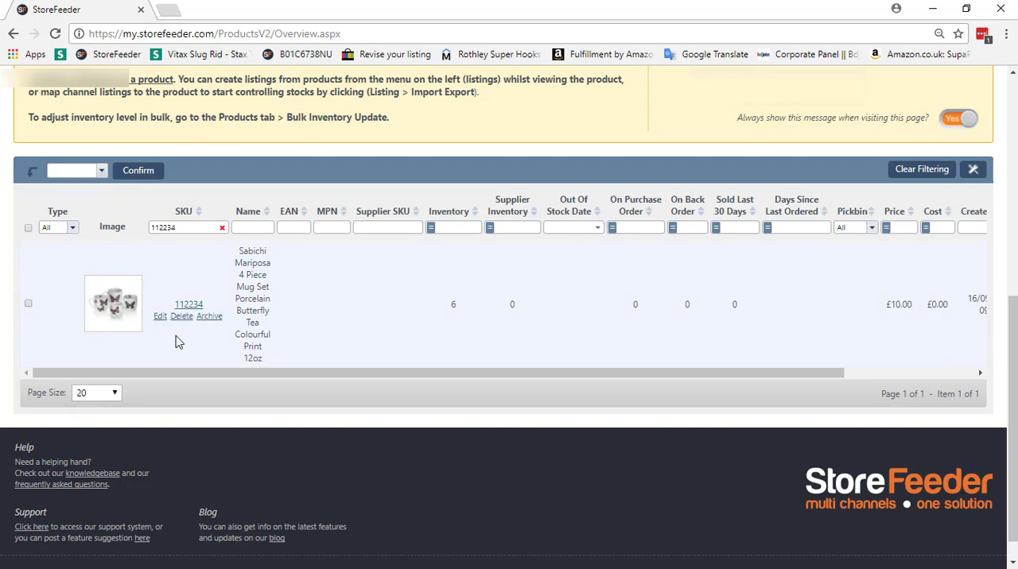
mouse_move(199, 353)
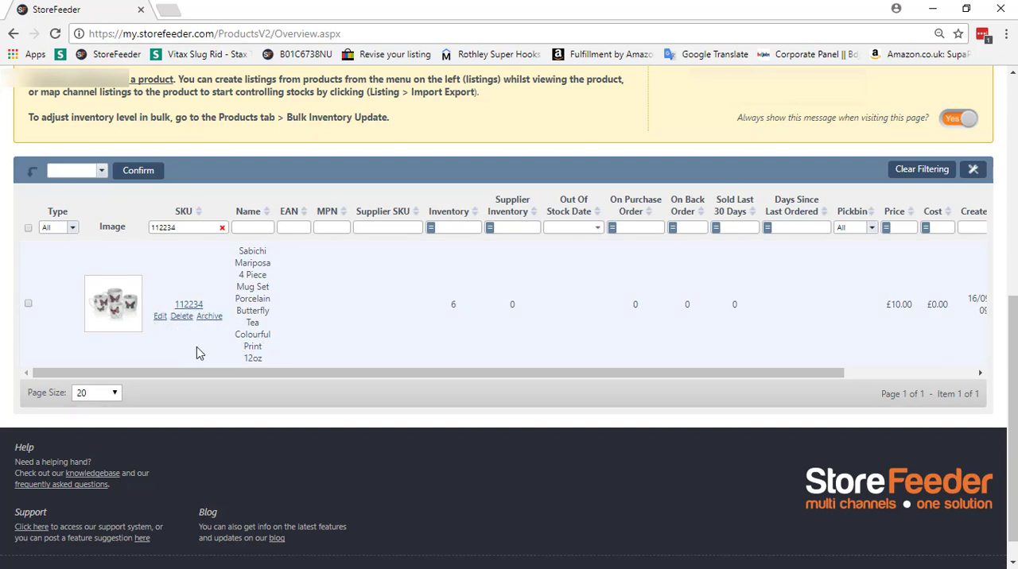